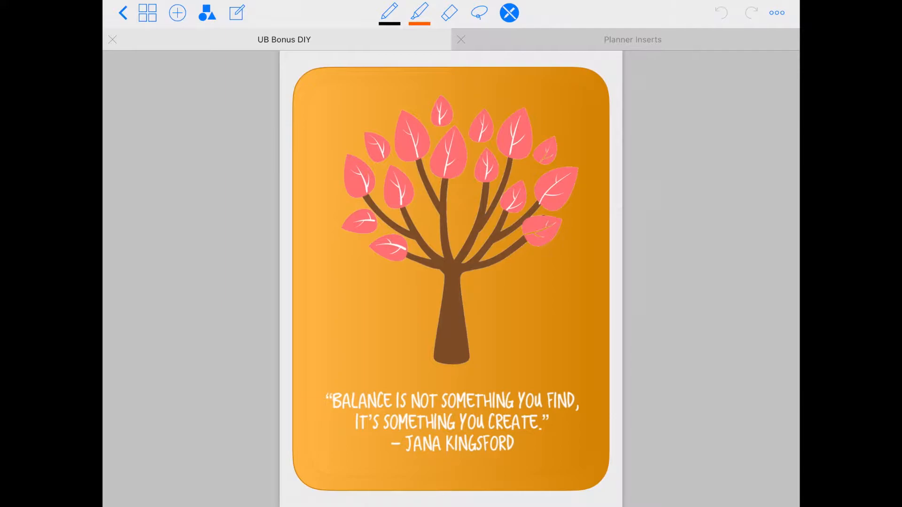
Step: Browse the UB Bonus DIY page thumbnails down and back up to the quote cover page
left_click(148, 12)
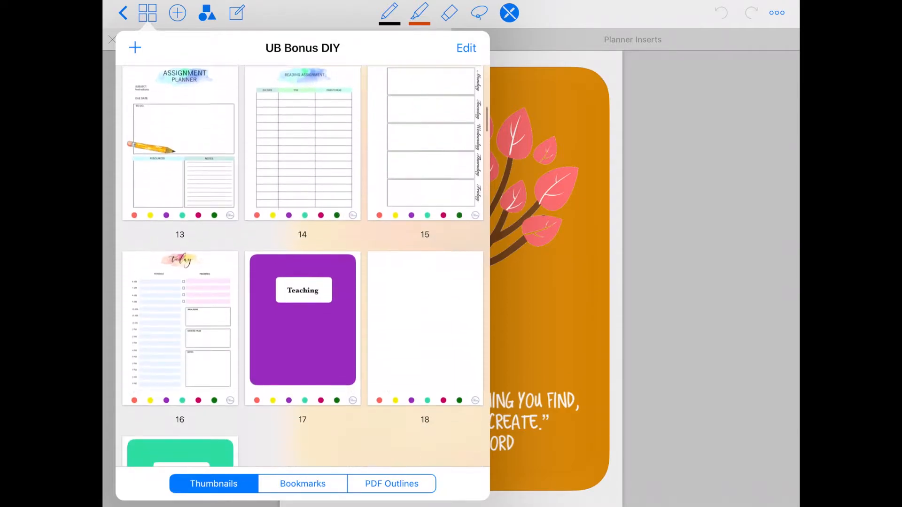
scroll("down", 3)
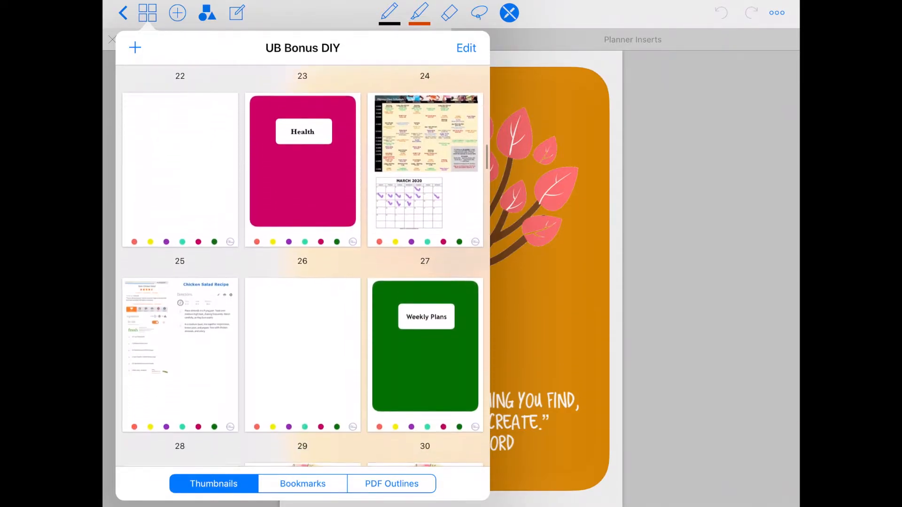
scroll("up", 3)
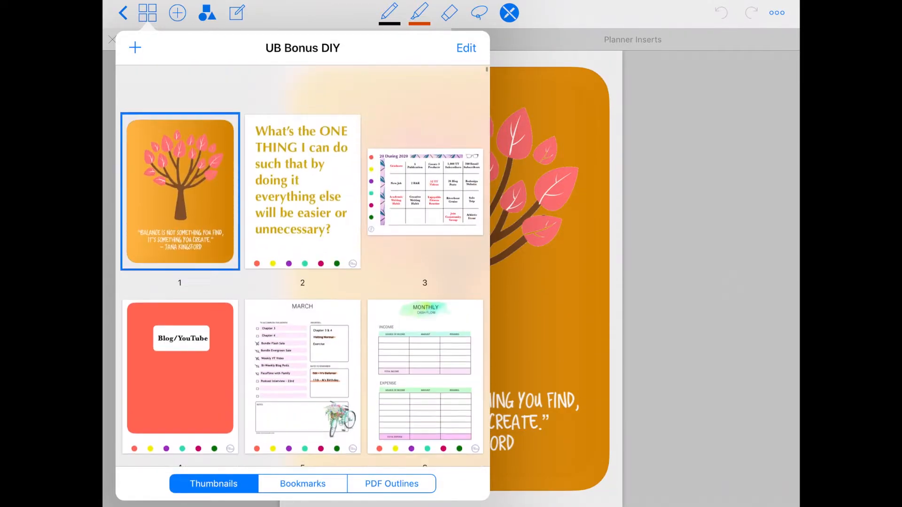
scroll("up", 3)
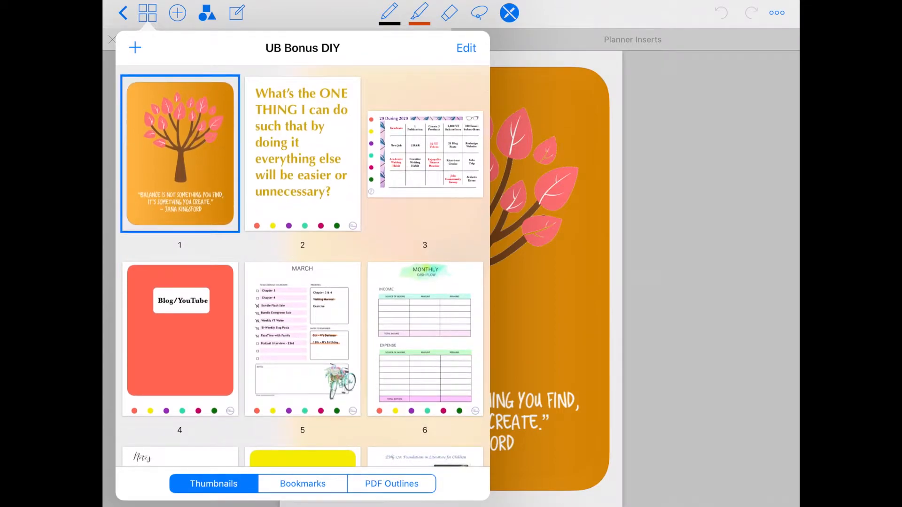
Step: Navigate to page 17, the purple Teaching divider page
left_click(179, 340)
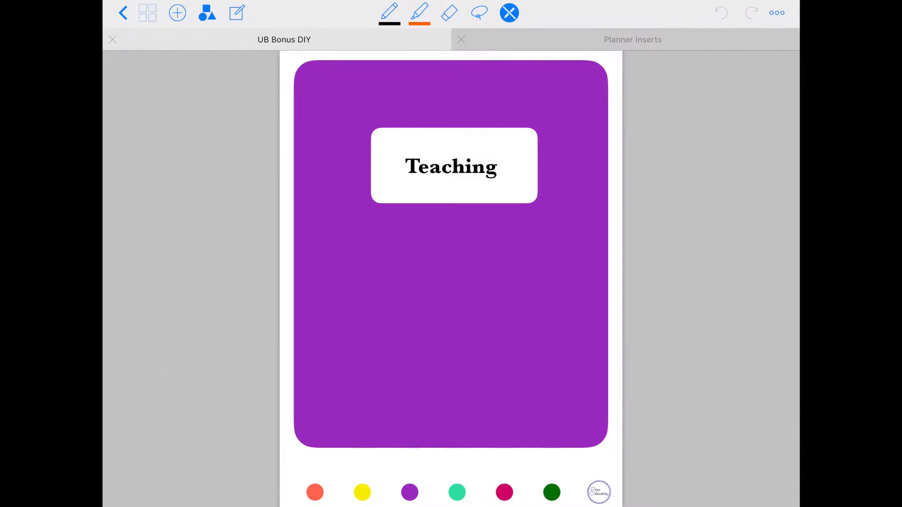
Step: Scroll the thumbnails to the Health pages, then bring up the Safari share sheet for the fairy-tales PDF
left_click(147, 12)
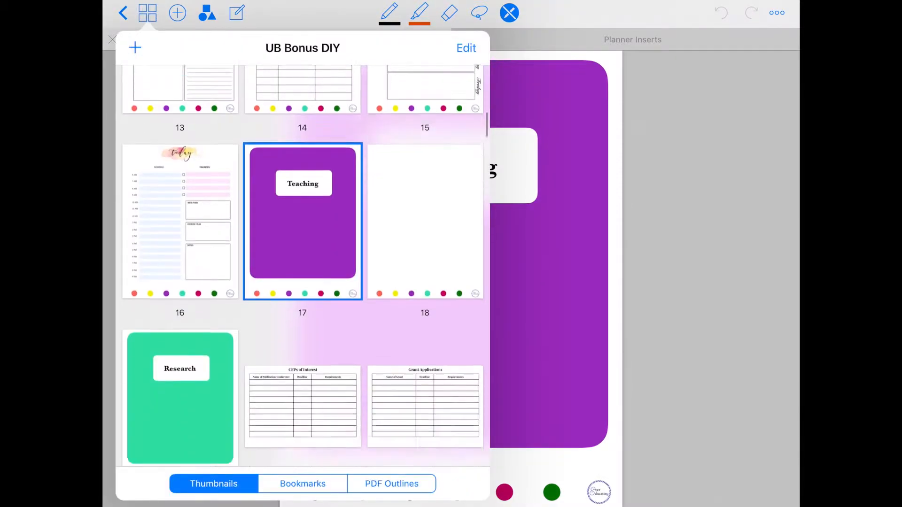
scroll("down", 3)
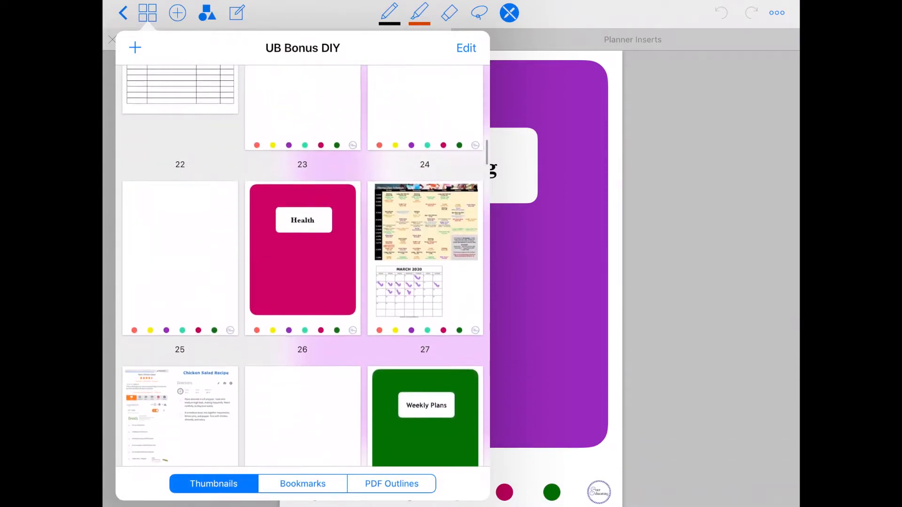
left_click(302, 258)
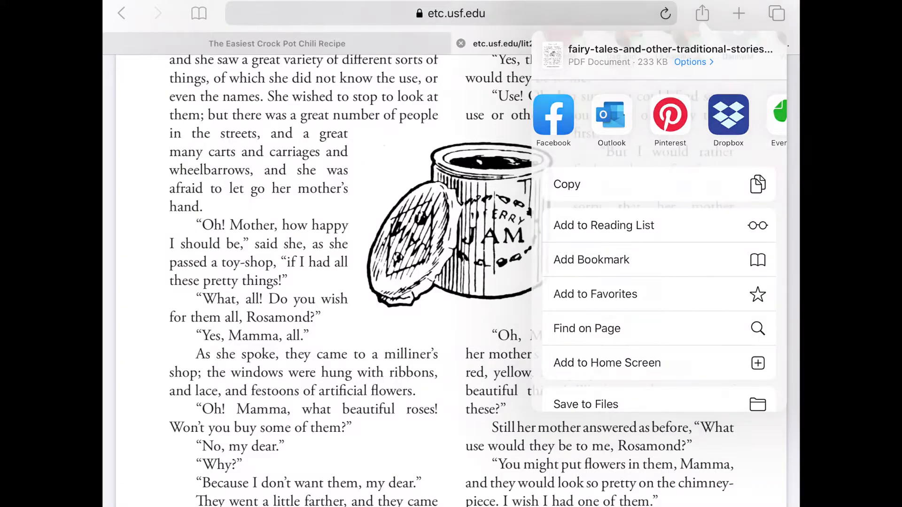
Step: Read through the crock pot chili recipe in Safari before returning to the Chicken Salad Recipe page
left_click(276, 43)
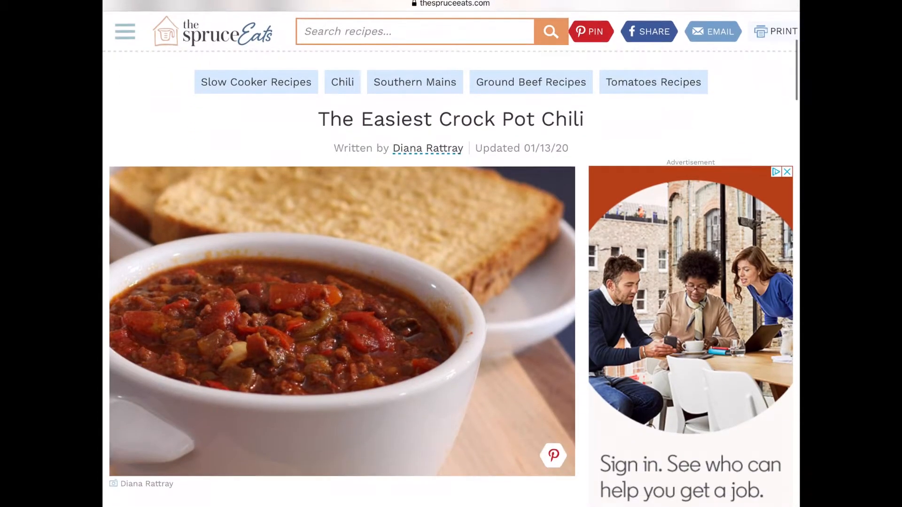
scroll("down", 3)
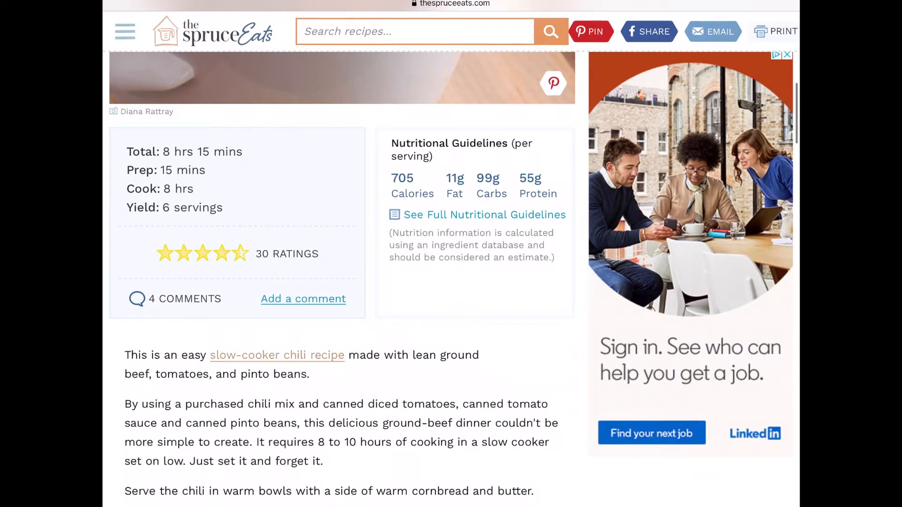
scroll("down", 3)
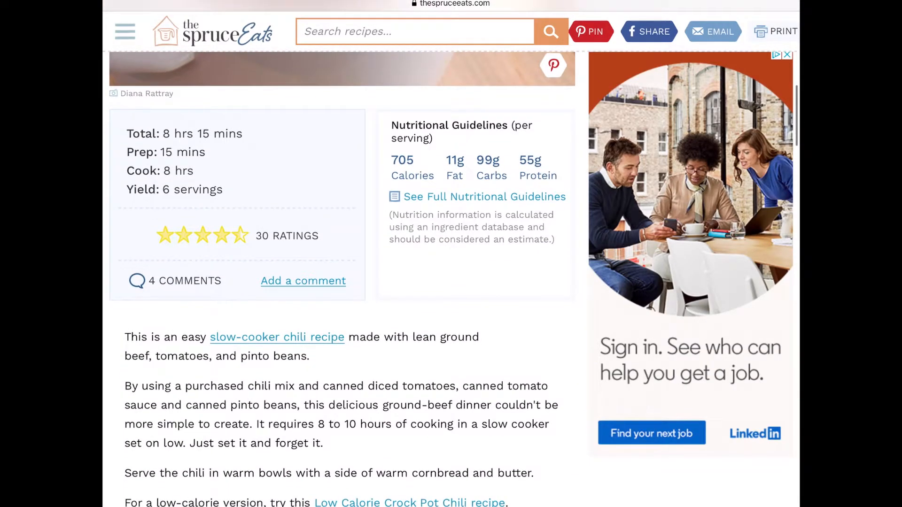
scroll("down", 3)
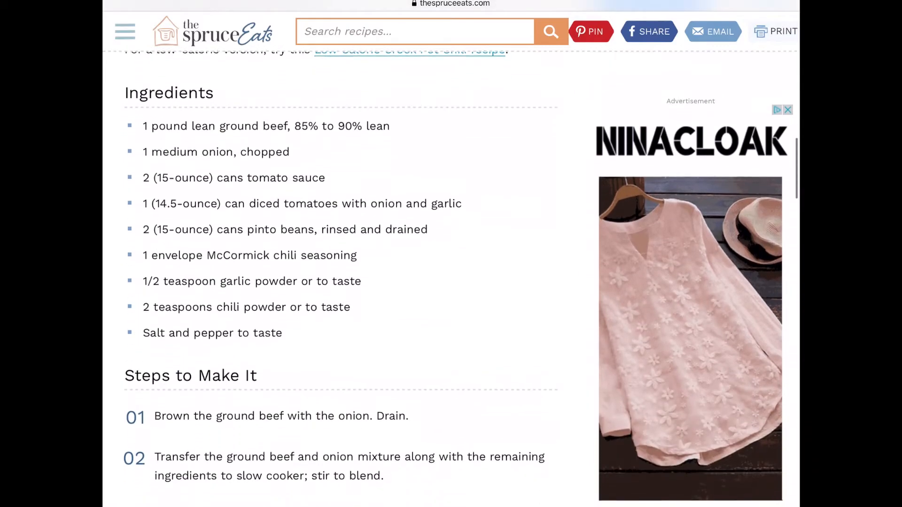
scroll("down", 3)
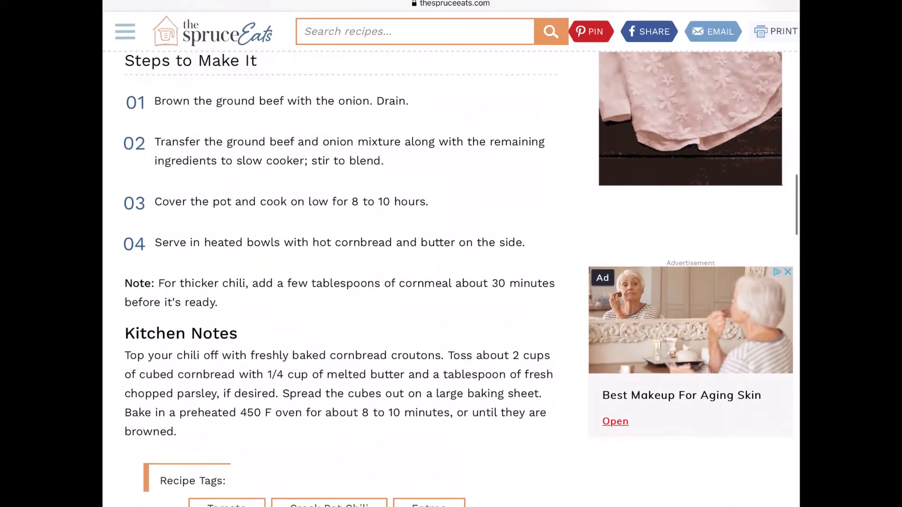
scroll("up", 3)
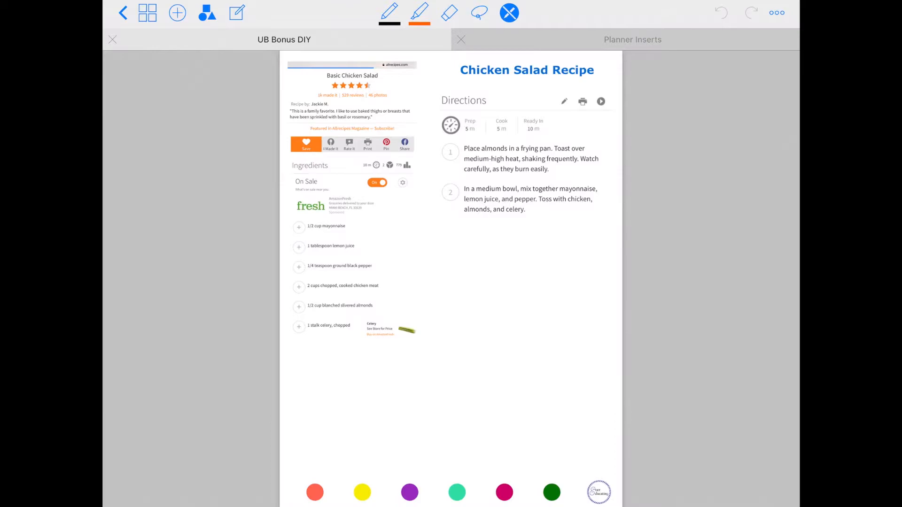
Step: Jump to page 9, the ENG 170 Foundations in Literature for Children syllabus, via the thumbnails
left_click(148, 12)
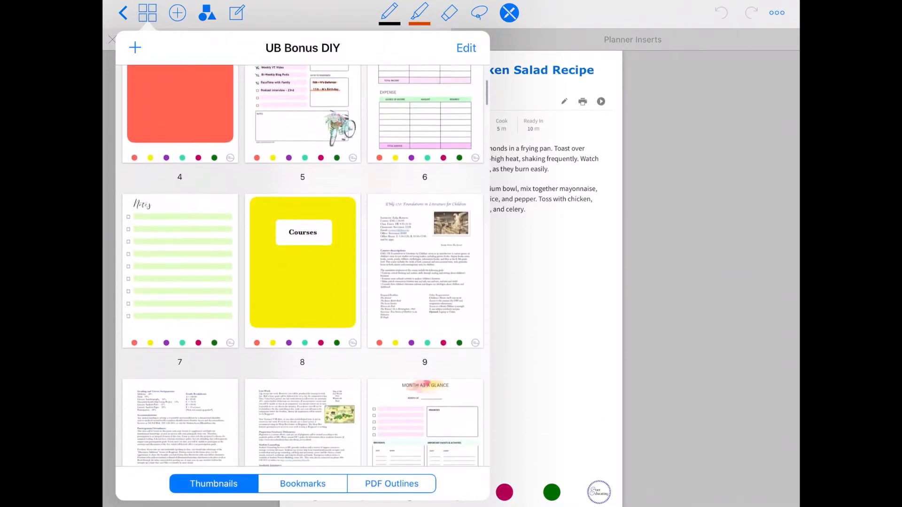
scroll("up", 3)
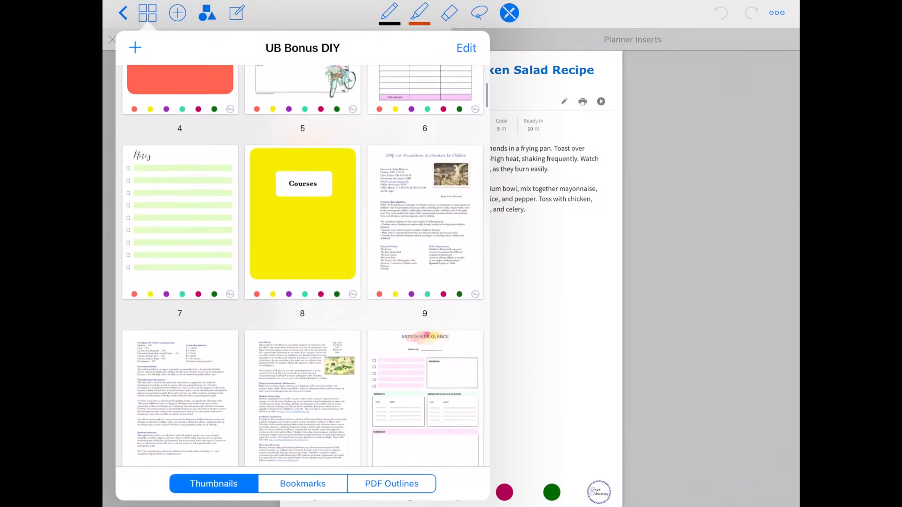
left_click(301, 217)
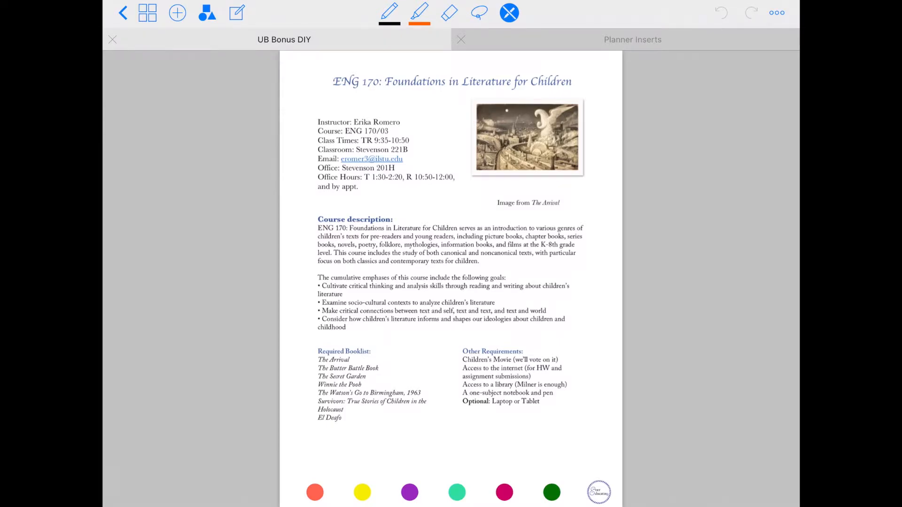
scroll("down", 3)
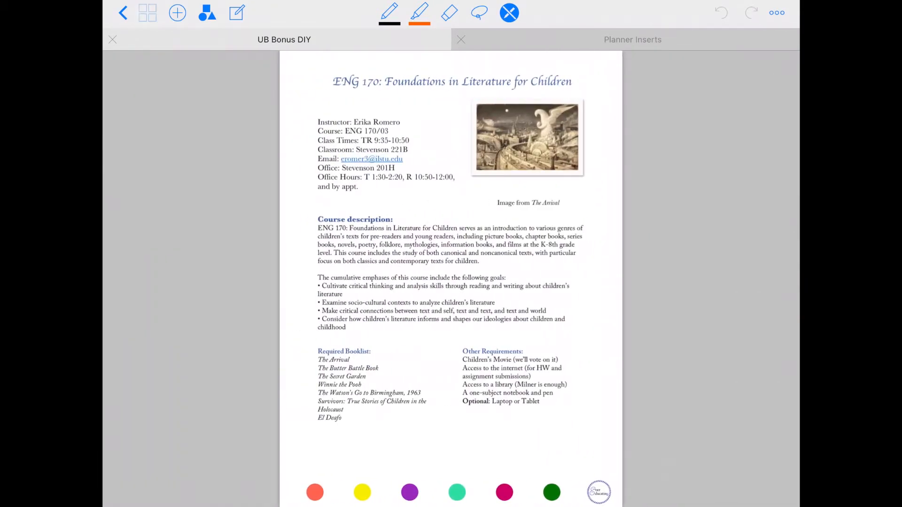
Step: Navigate to page 15, the blank Monday-to-Friday weekly planner template
left_click(147, 12)
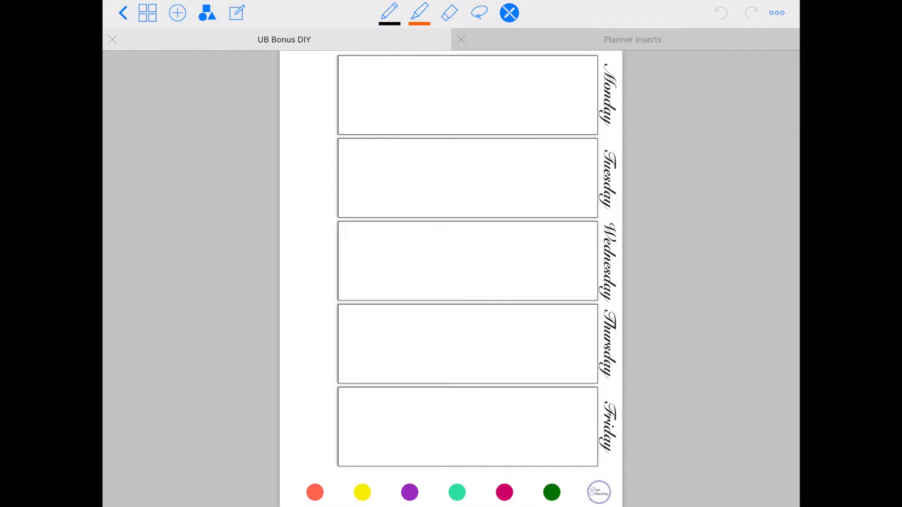
Step: Jump to page 3, the 20 During 2020 goals grid, from the thumbnails
left_click(147, 12)
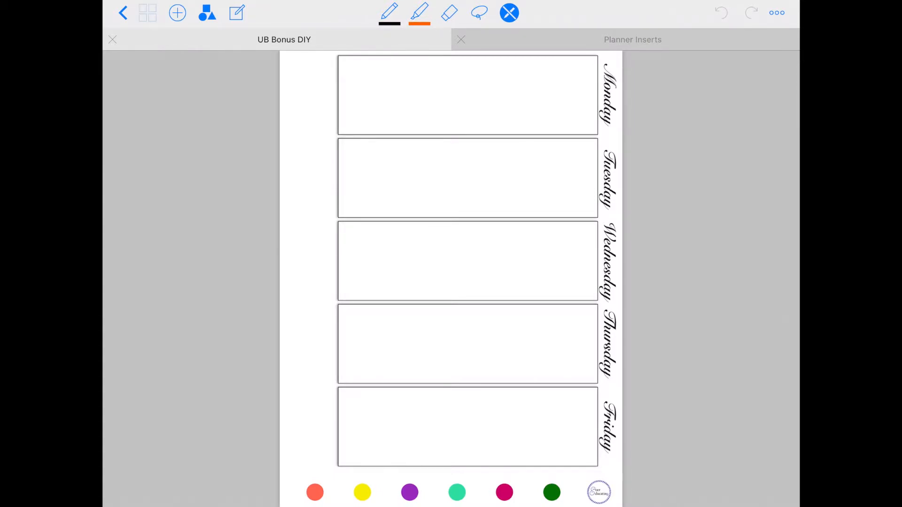
left_click(147, 13)
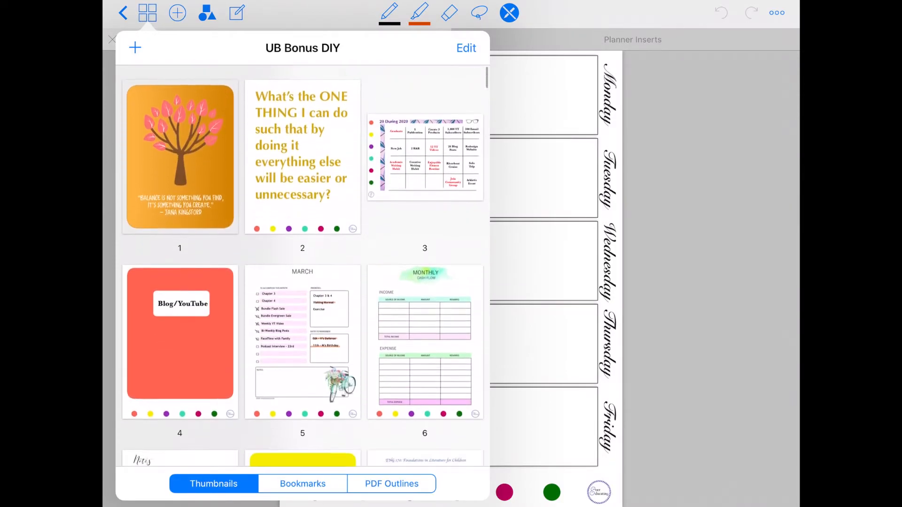
scroll("up", 3)
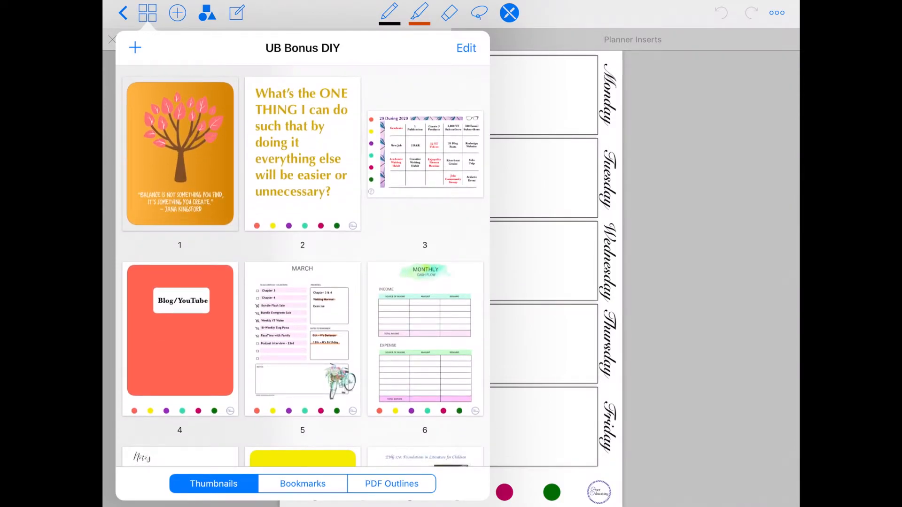
left_click(425, 153)
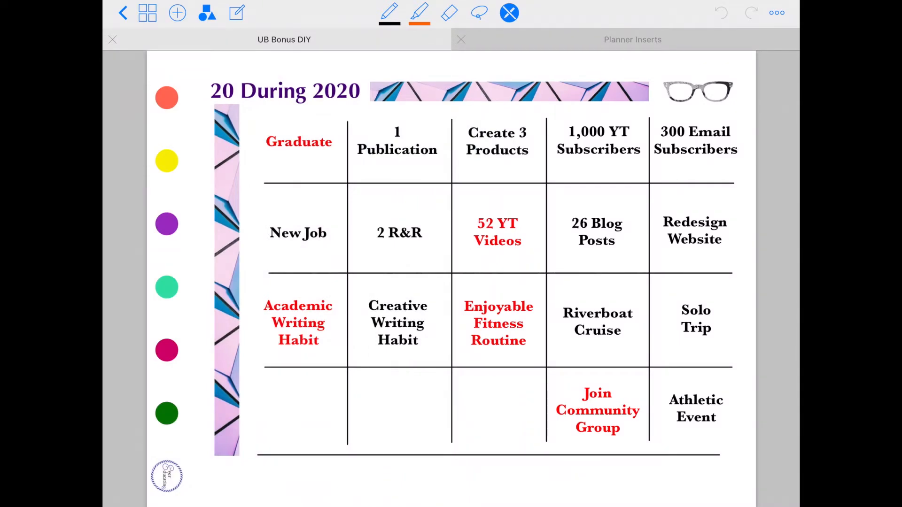
Step: Return to the thumbnails and settle on page 2, the 'What's the ONE THING' question page
left_click(148, 12)
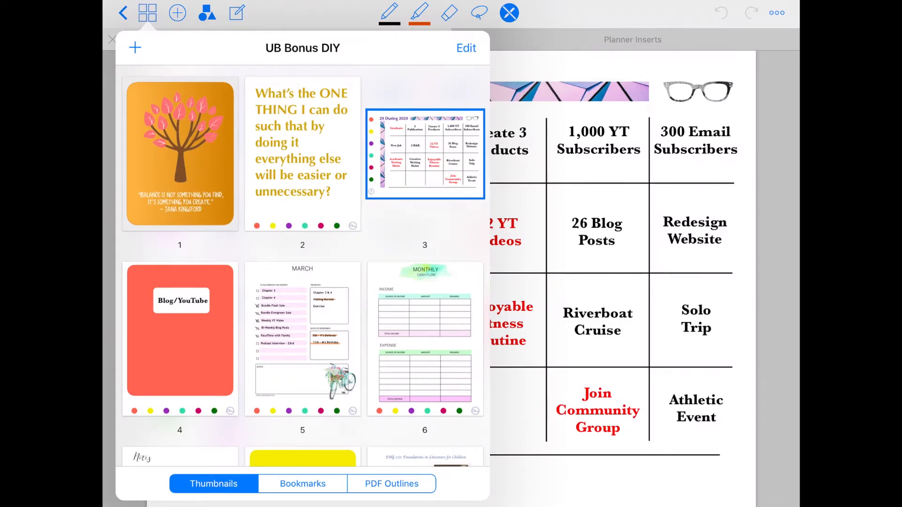
left_click(466, 48)
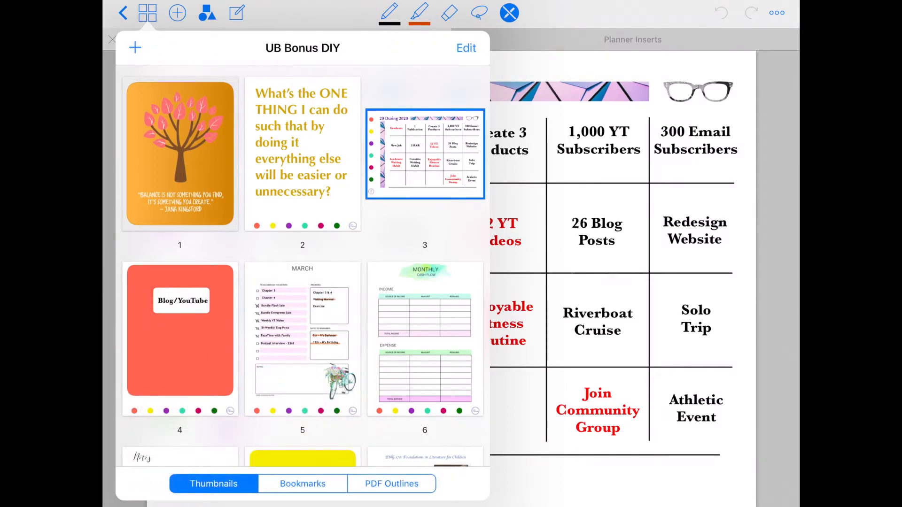
left_click(301, 153)
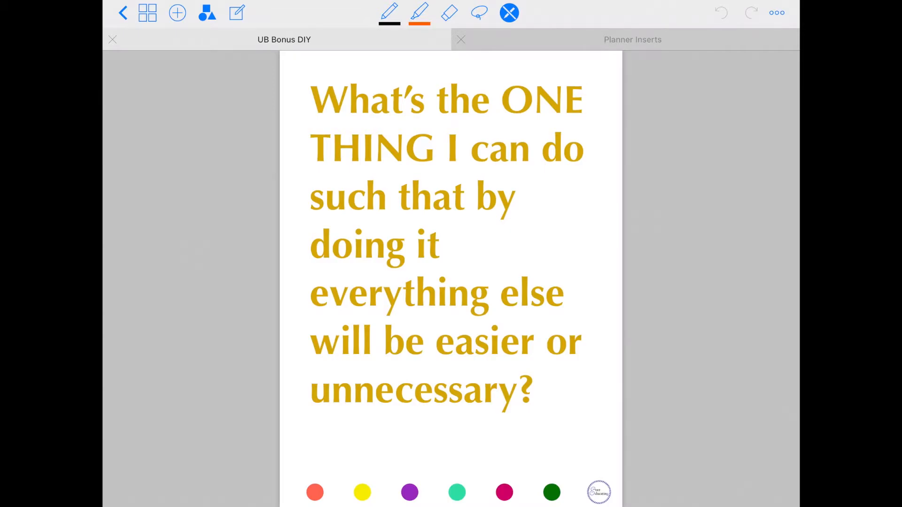
Step: Scroll the thumbnails down to the Research divider on page 19 and jump into that section
left_click(148, 12)
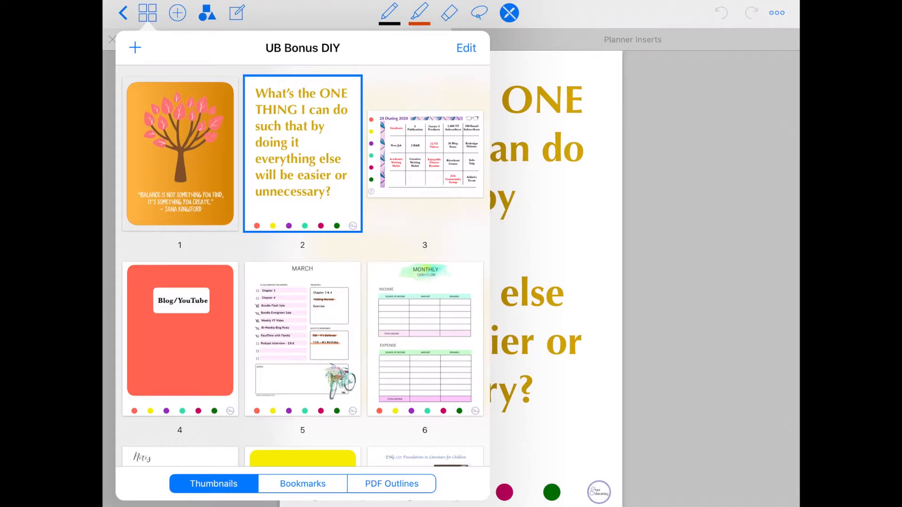
scroll("down", 3)
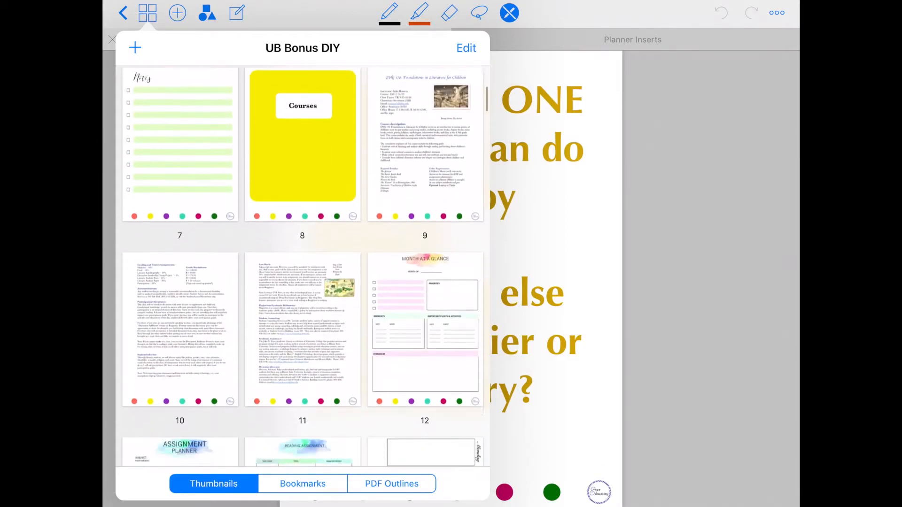
scroll("down", 3)
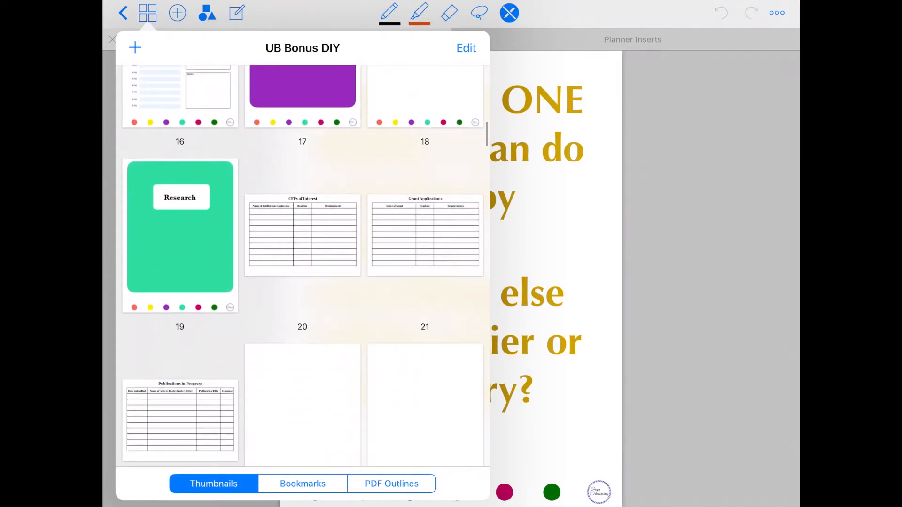
left_click(302, 235)
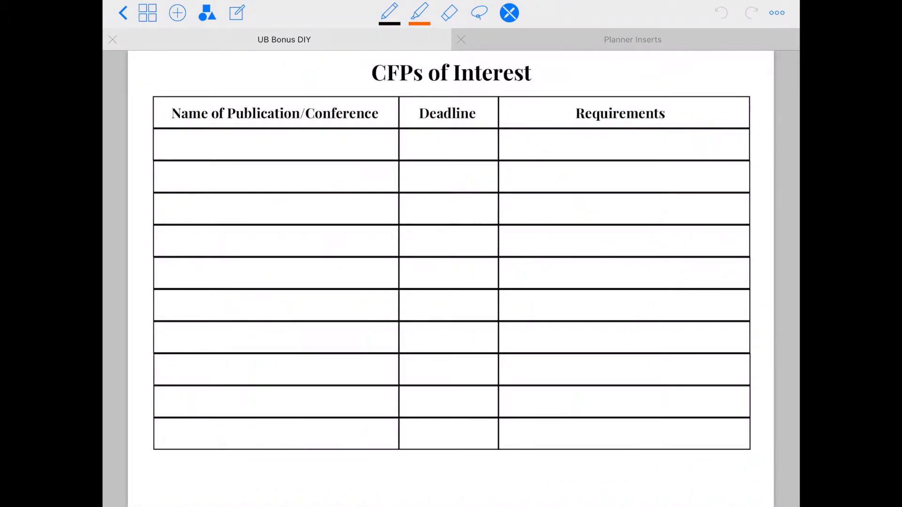
Step: Page through CFPs of Interest, Grant Applications and Publications in Progress, then return to the green Research cover
left_click(632, 39)
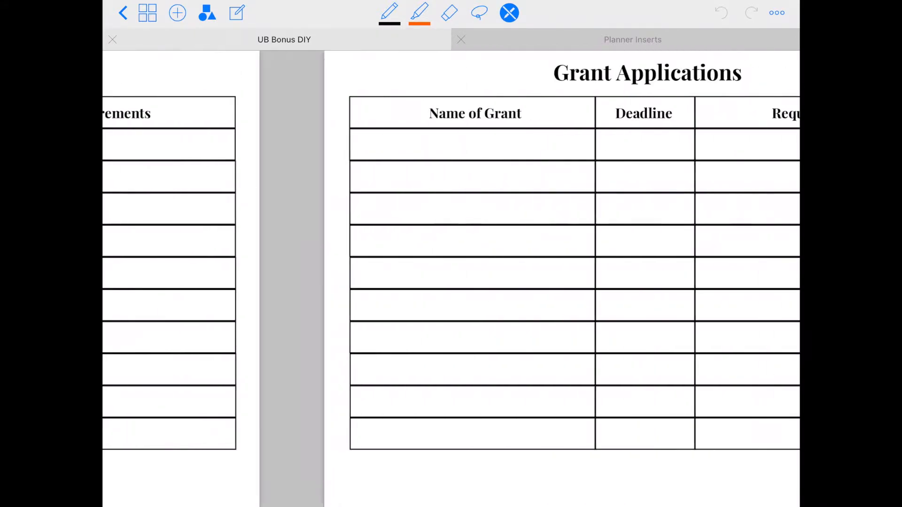
scroll("left", 3)
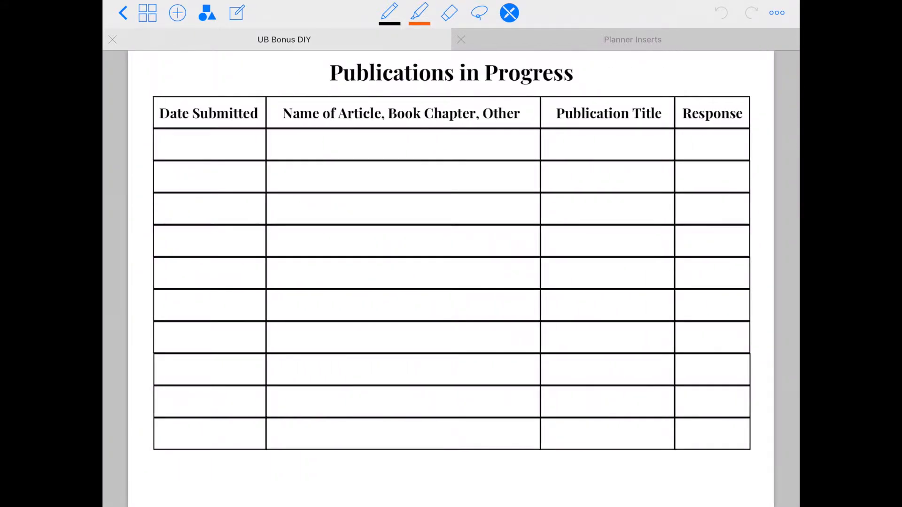
left_click(147, 13)
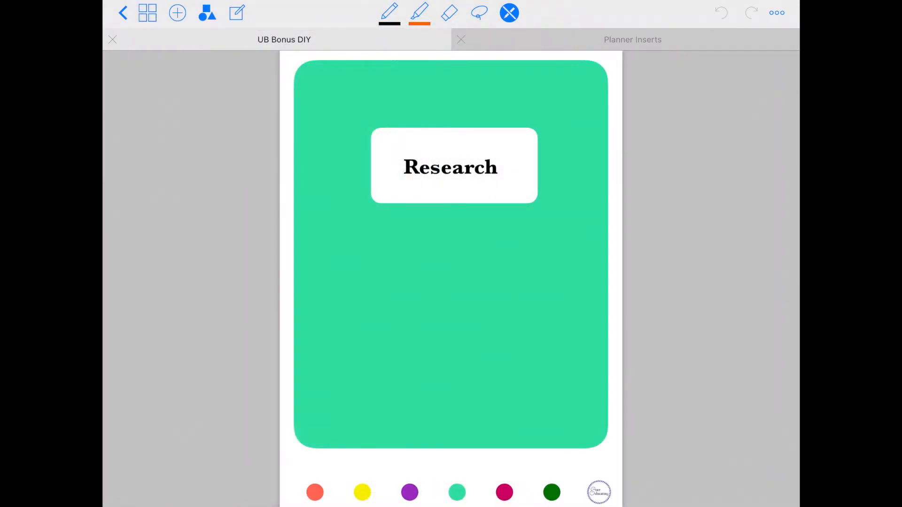
left_click(177, 12)
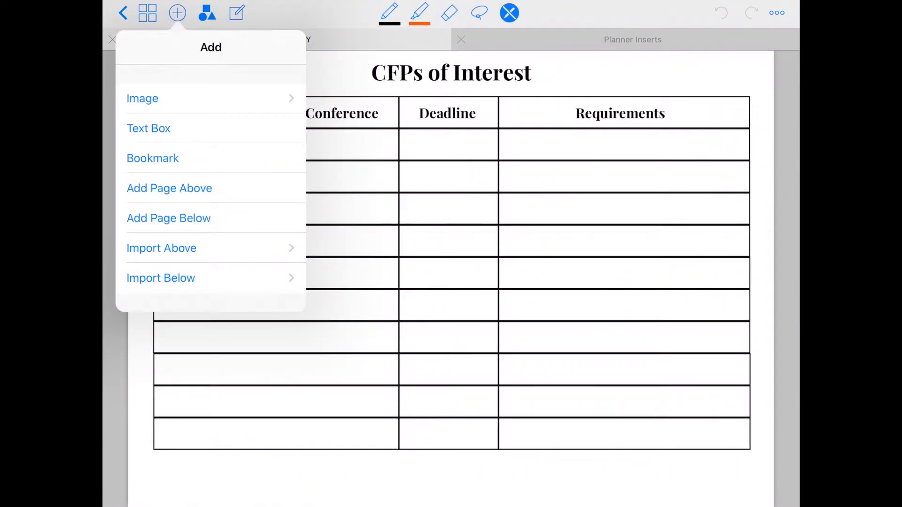
left_click(152, 158)
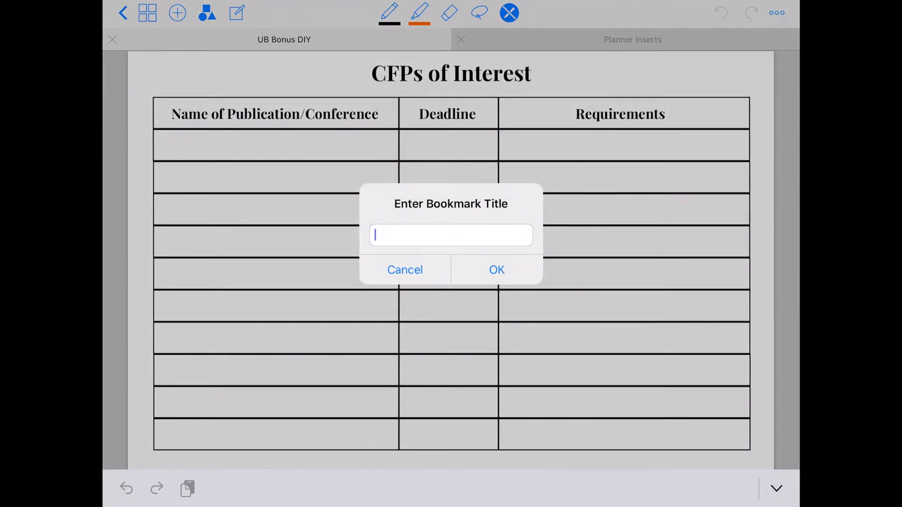
left_click(404, 270)
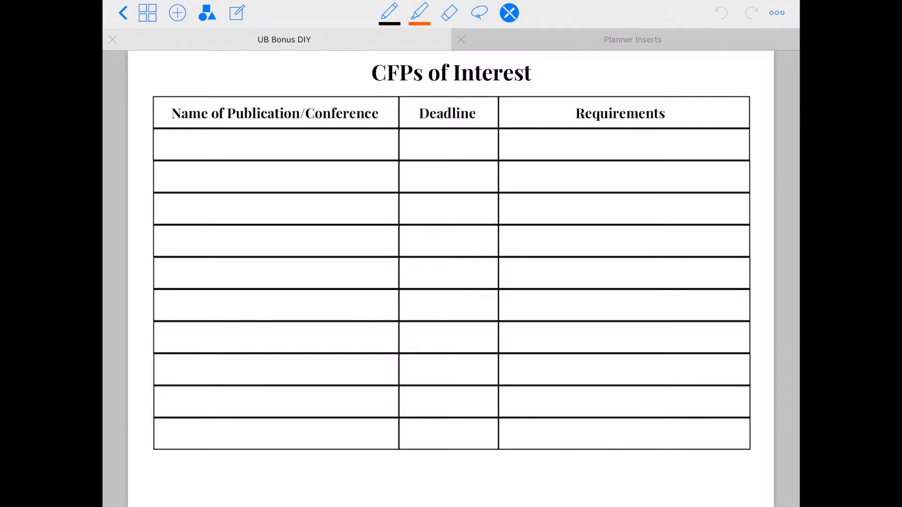
Step: Jump to blank page 23 after Publications in Progress via the thumbnails
left_click(148, 13)
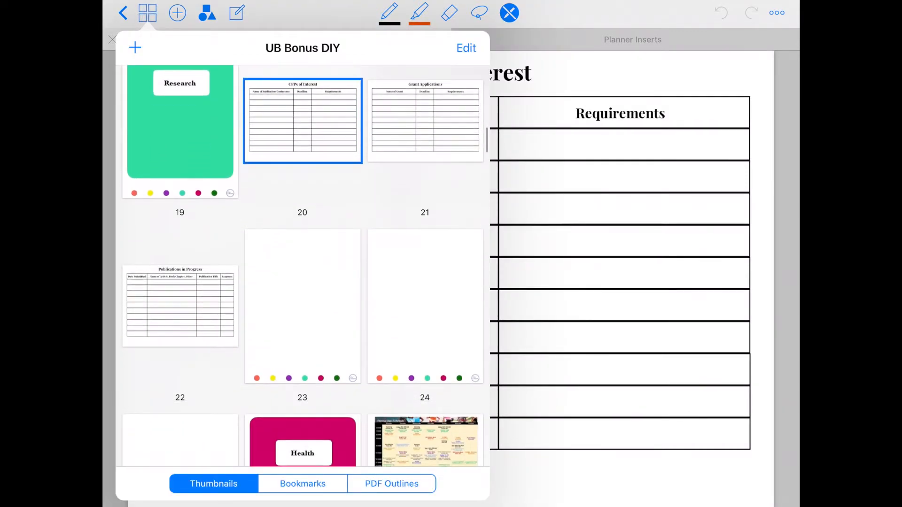
left_click(302, 307)
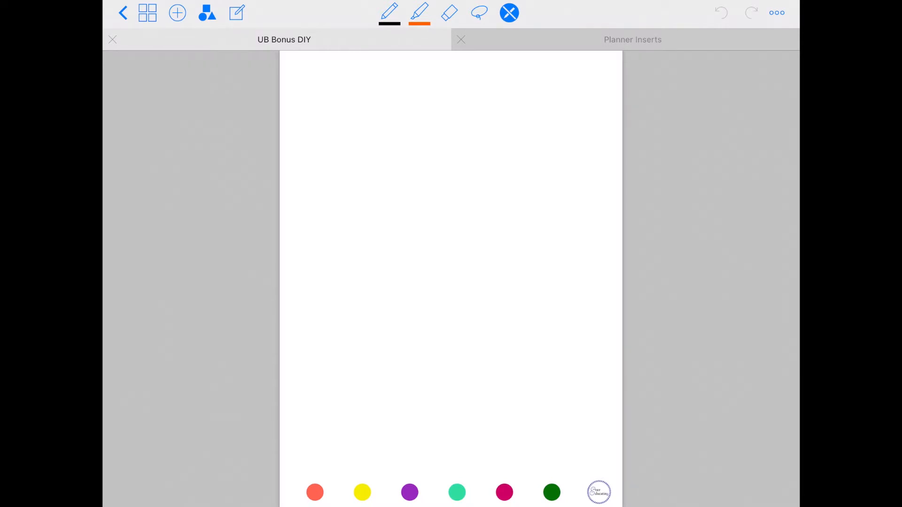
left_click(178, 12)
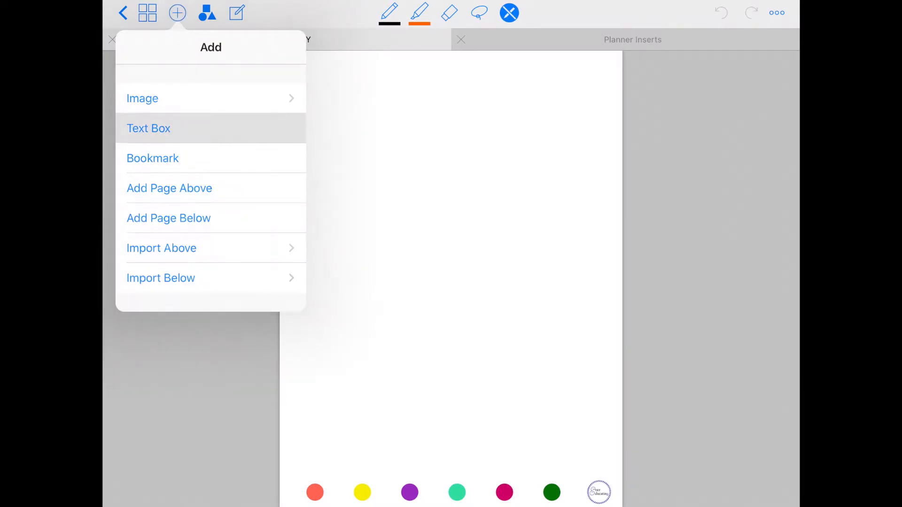
left_click(149, 129)
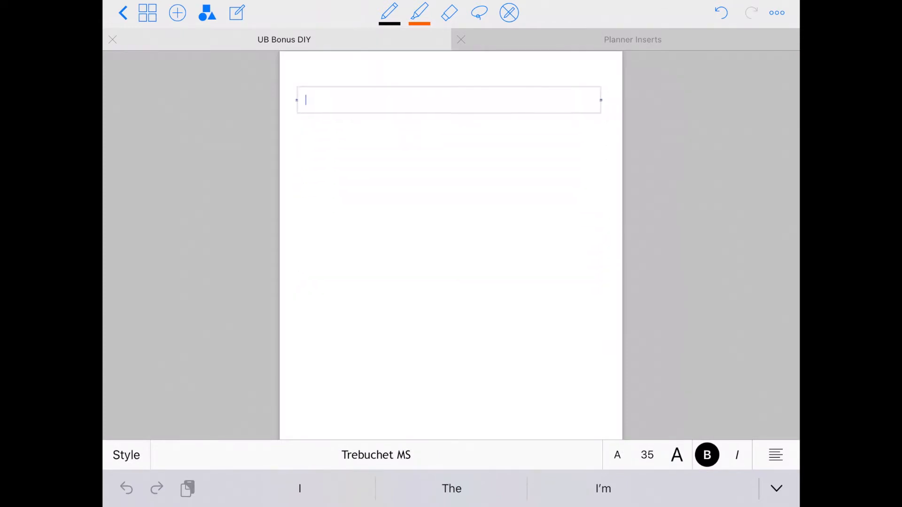
type("Gyhyjdtyjfytu")
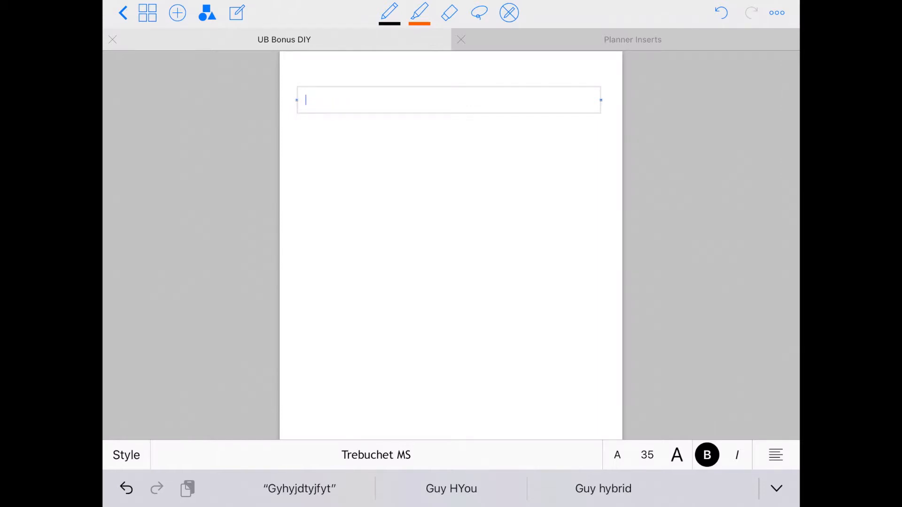
left_click(509, 12)
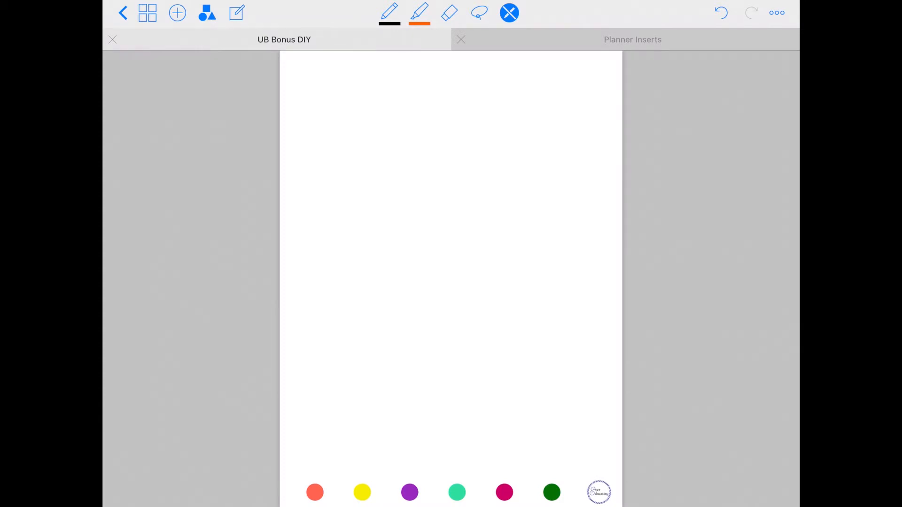
Step: Go to the March monthly planning page (page 5) via the journal's page overview
left_click(148, 12)
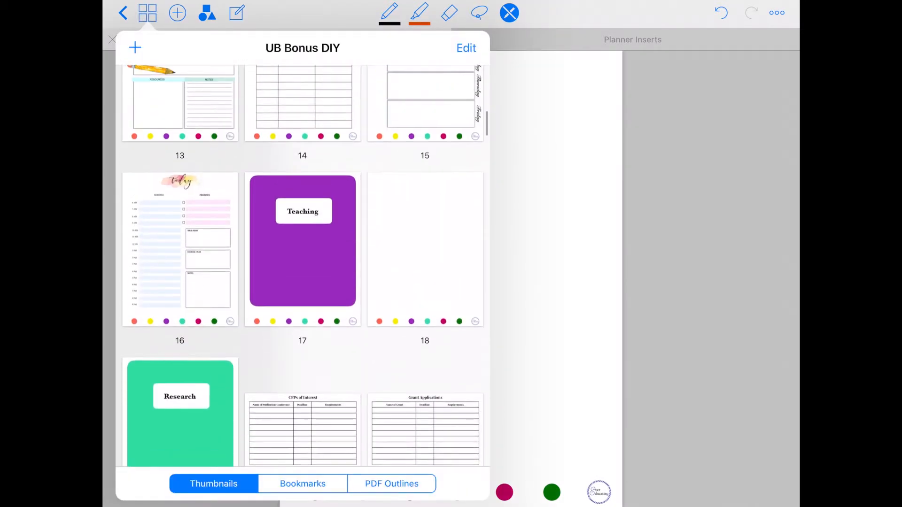
scroll("up", 3)
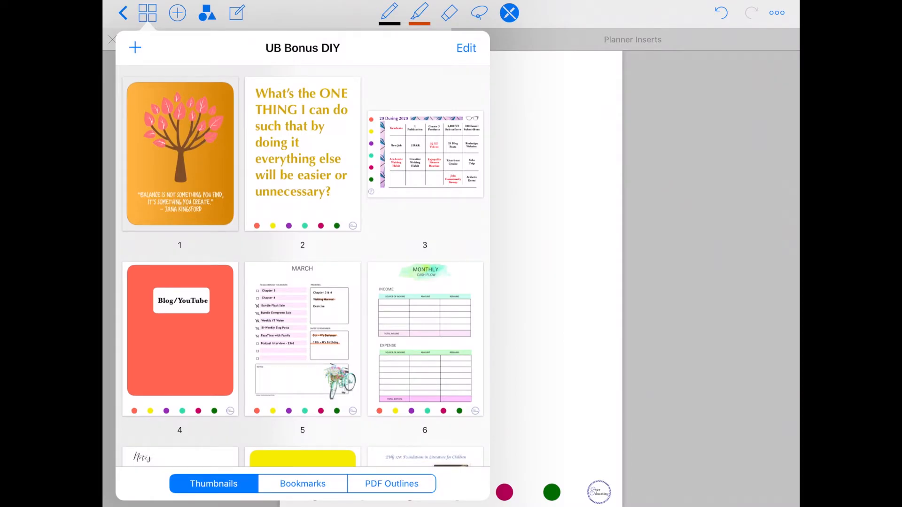
left_click(301, 338)
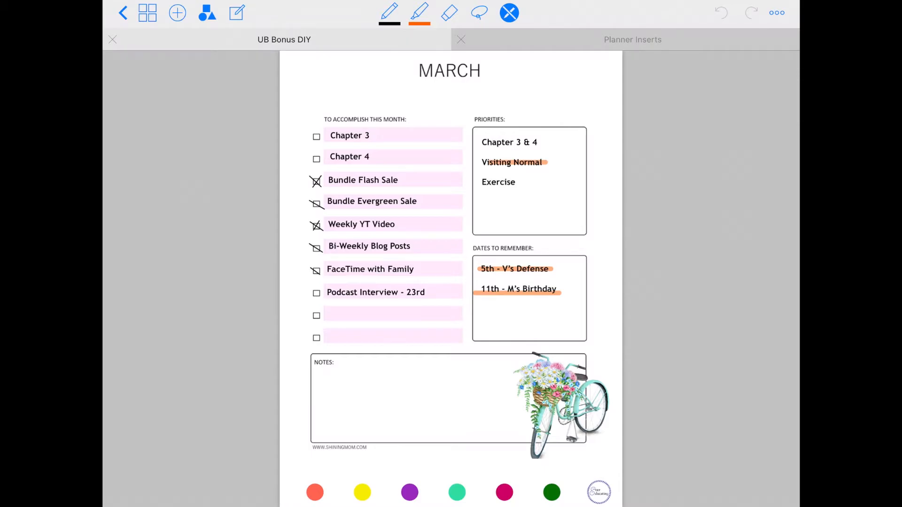
Step: Go to the Monthly Log page (page 47) further down the page overview
left_click(148, 13)
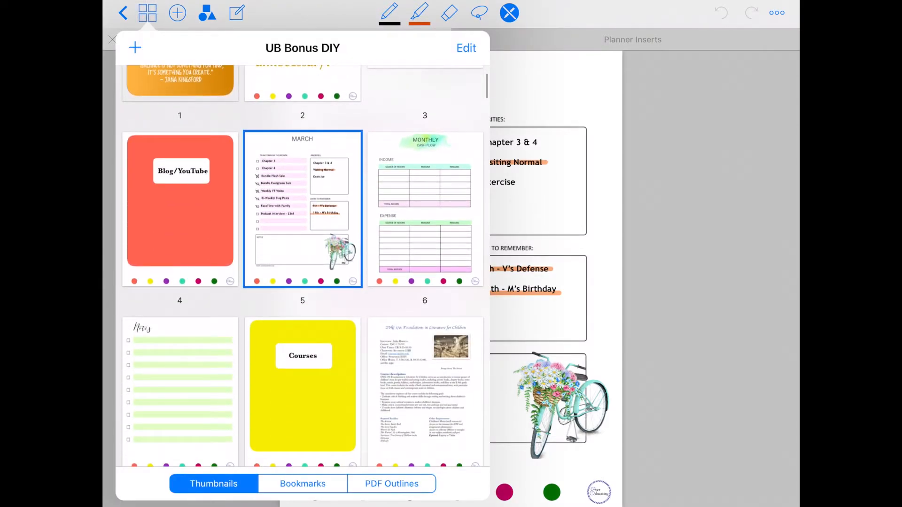
scroll("down", 3)
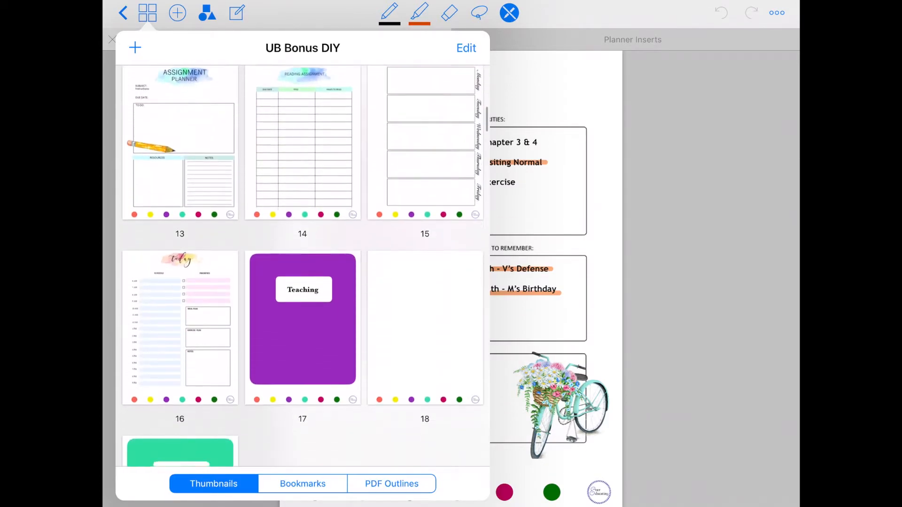
scroll("down", 3)
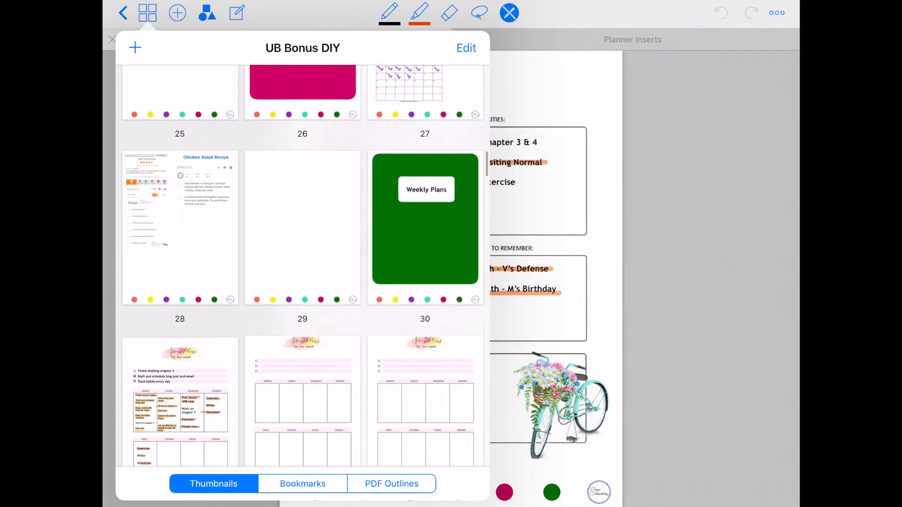
scroll("down", 3)
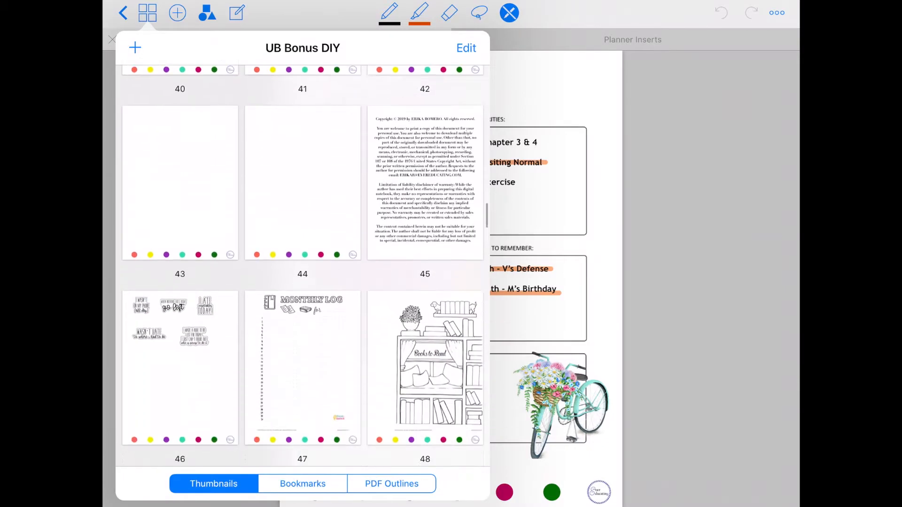
left_click(425, 368)
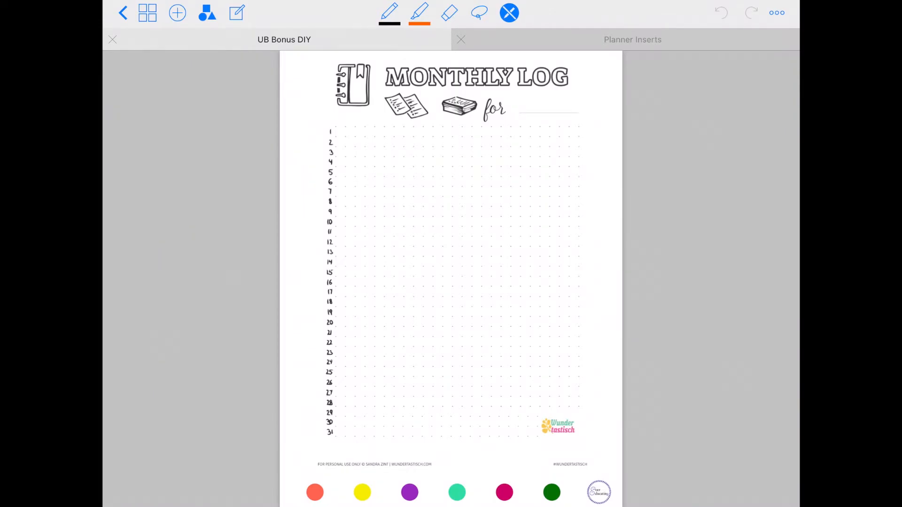
Step: Go to the A Year in Pixels mood tracker (page 116) at the end of the journal
left_click(148, 12)
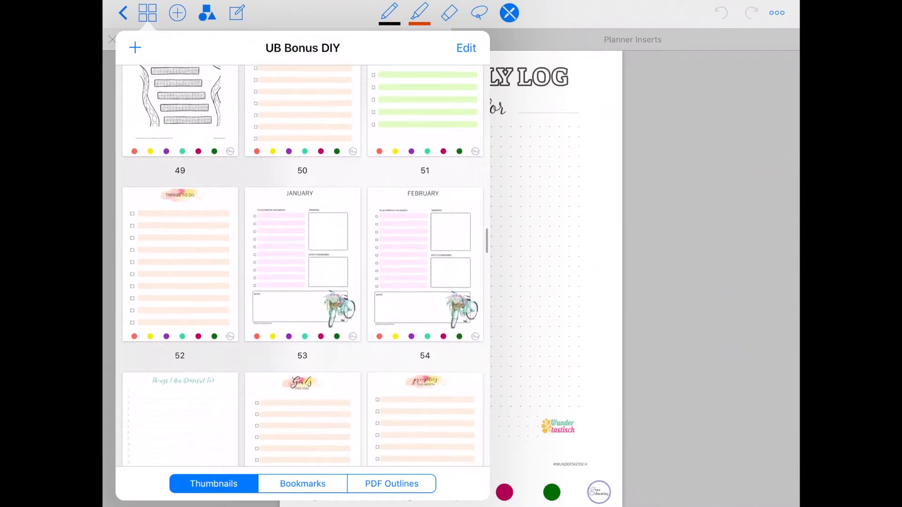
scroll("down", 3)
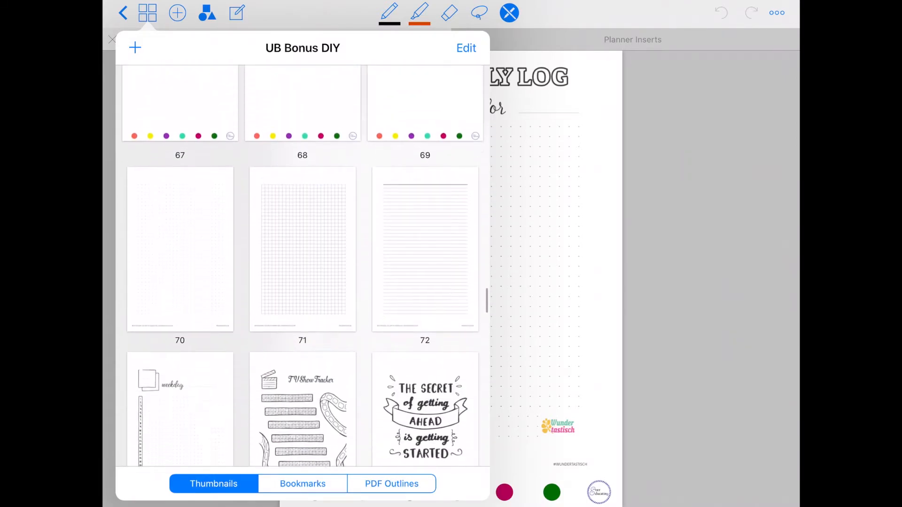
scroll("down", 3)
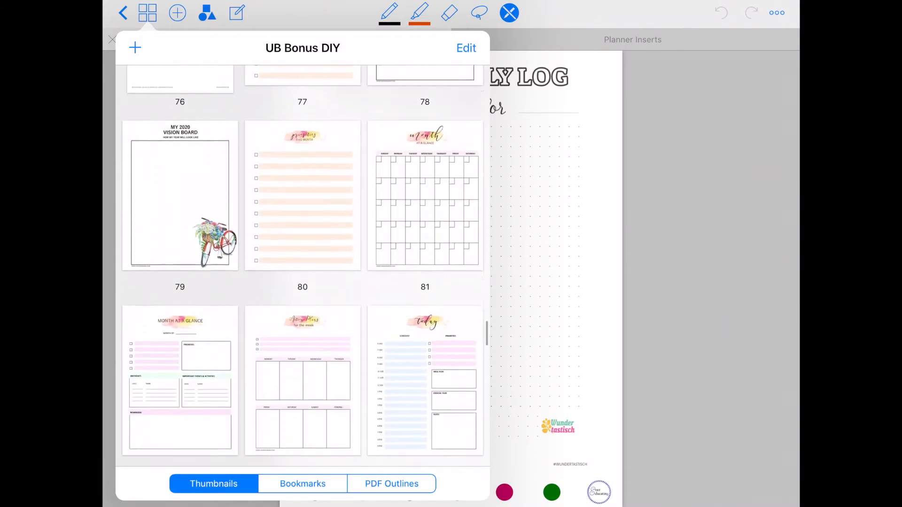
scroll("down", 3)
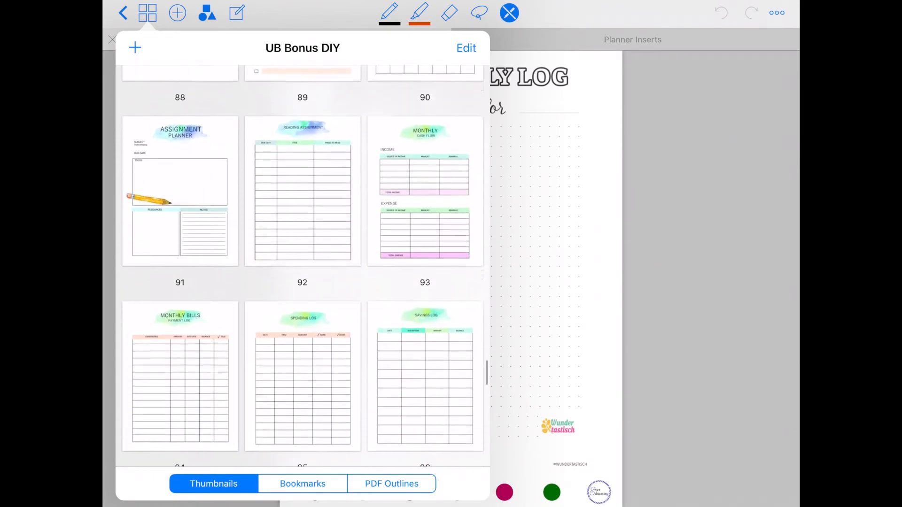
scroll("down", 3)
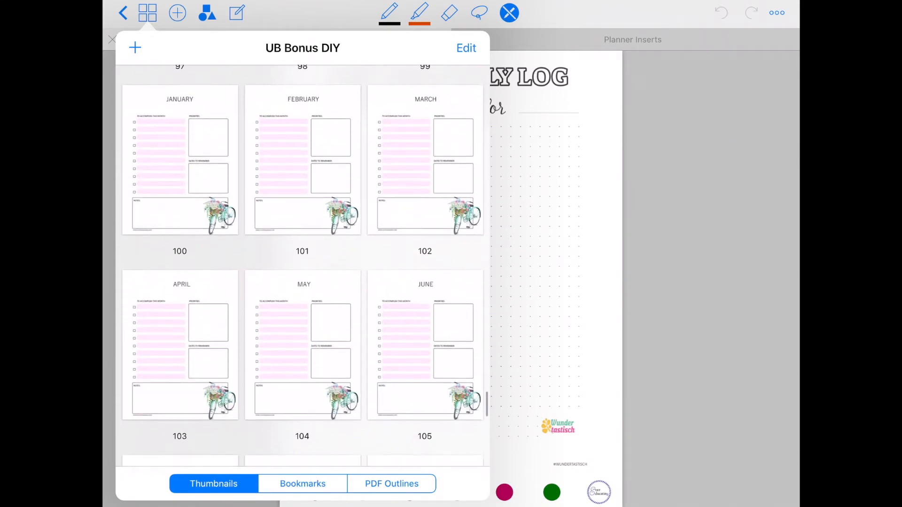
scroll("down", 3)
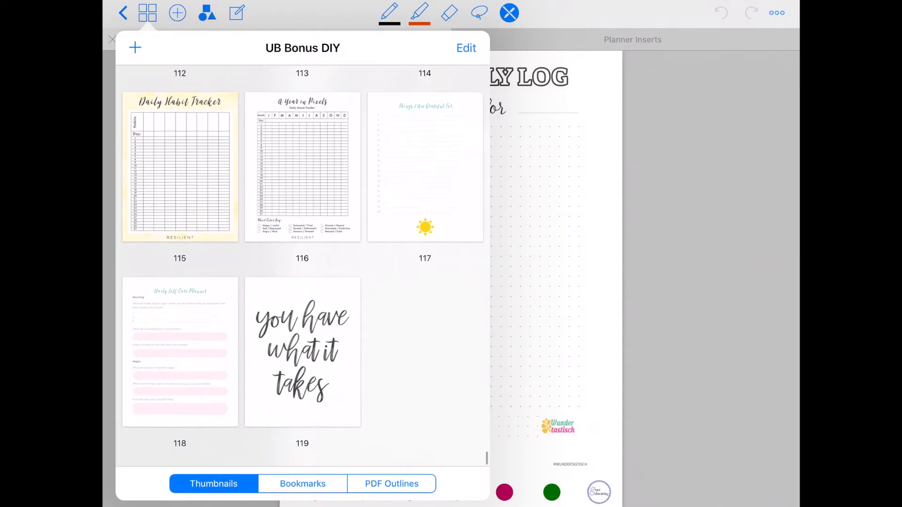
left_click(301, 168)
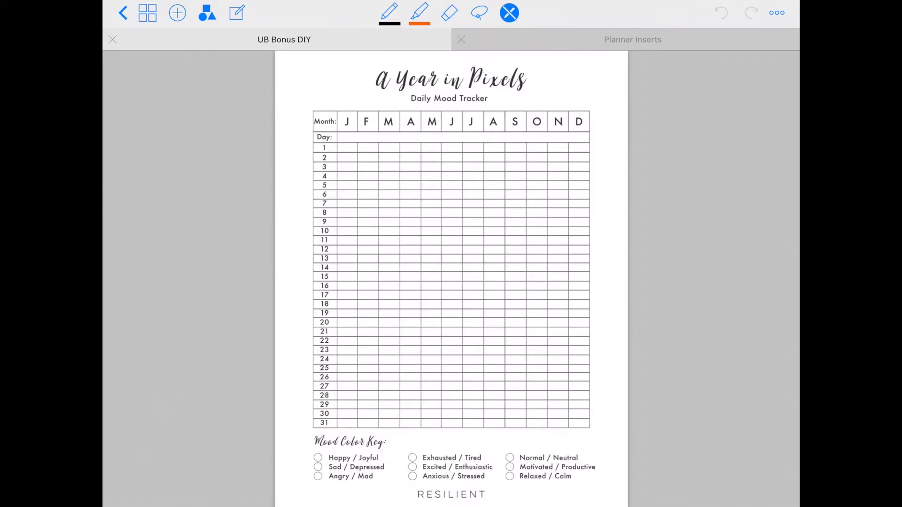
Step: Bring the page overview back up and move toward the Research section pages
left_click(148, 13)
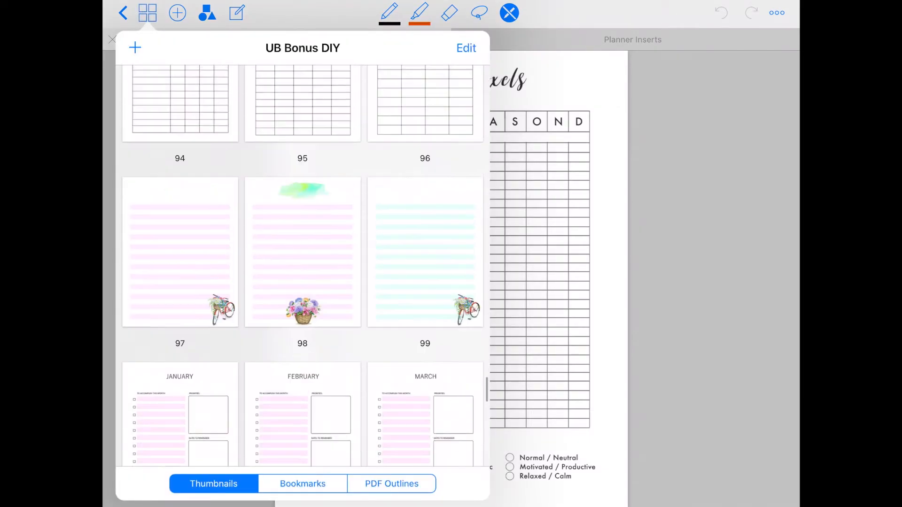
scroll("up", 3)
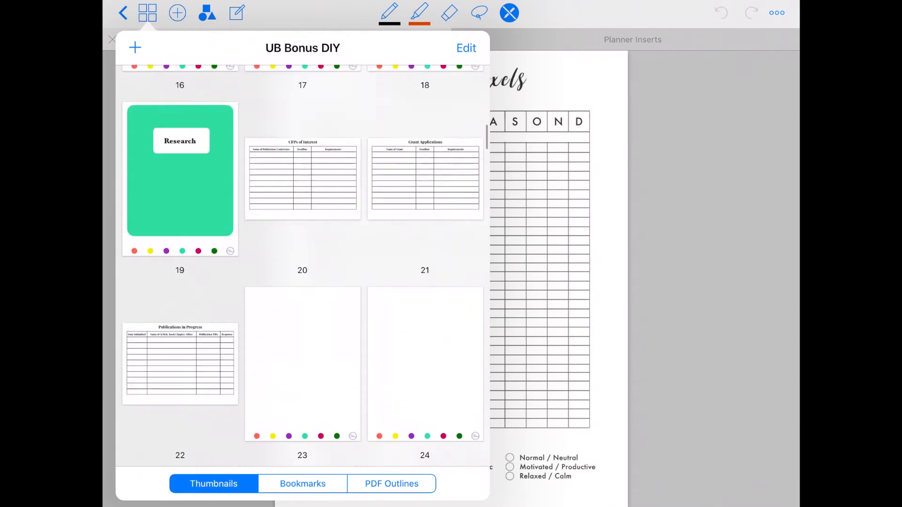
Step: Return to the filled-in March planner (page 5) and select the lasso tool
scroll("up", 3)
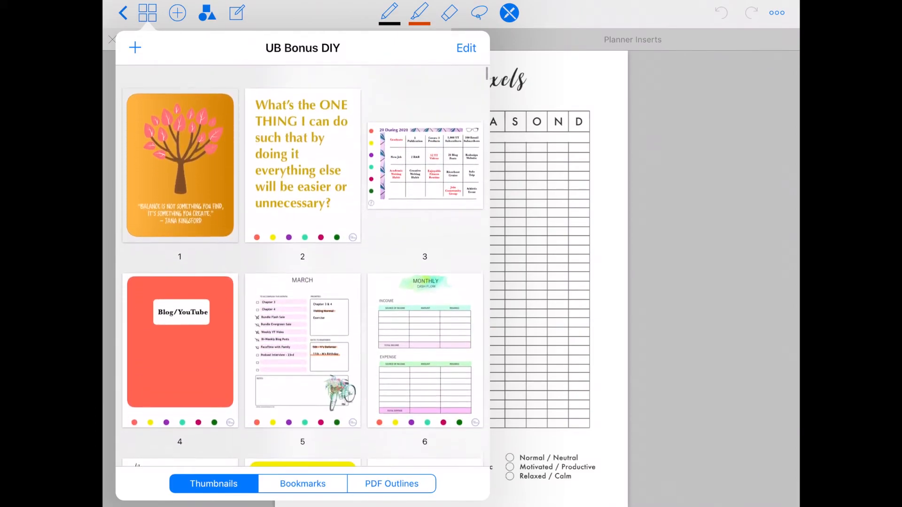
left_click(302, 351)
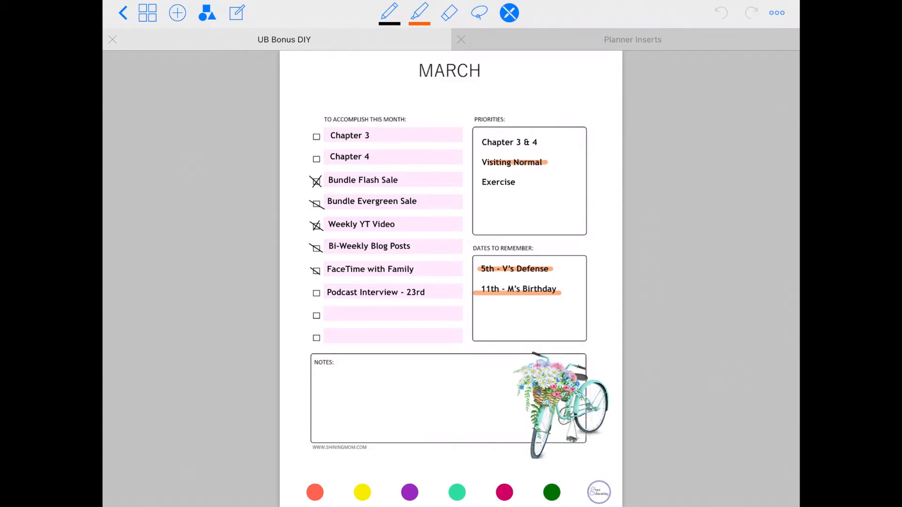
left_click(480, 12)
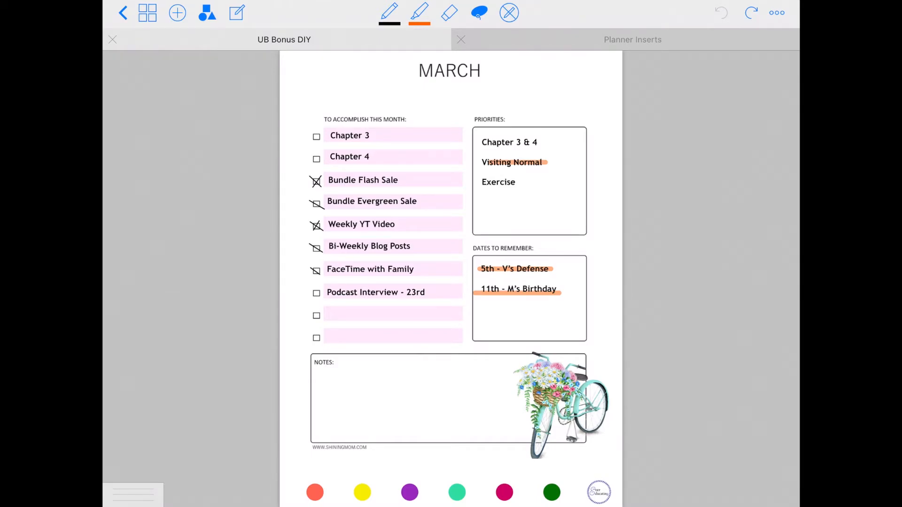
Step: Go to the weekly Action Plans page (page 31) from the page overview
left_click(147, 13)
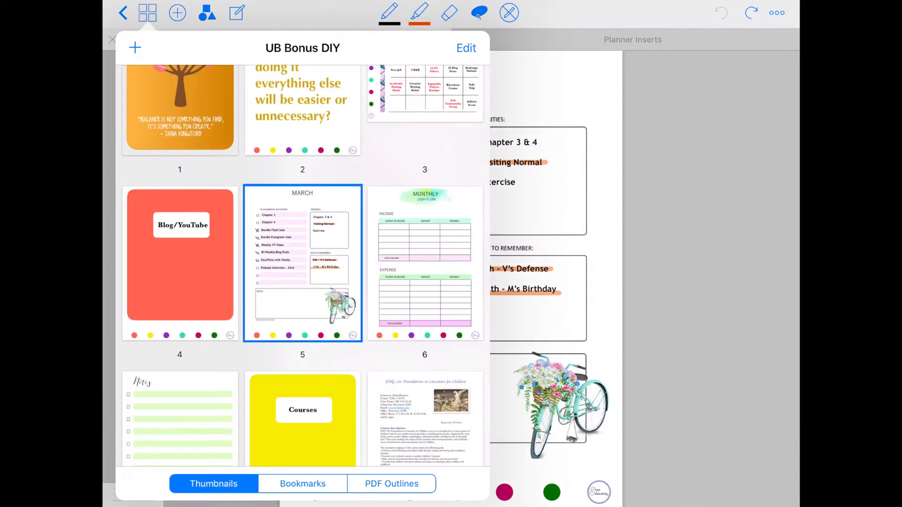
scroll("down", 3)
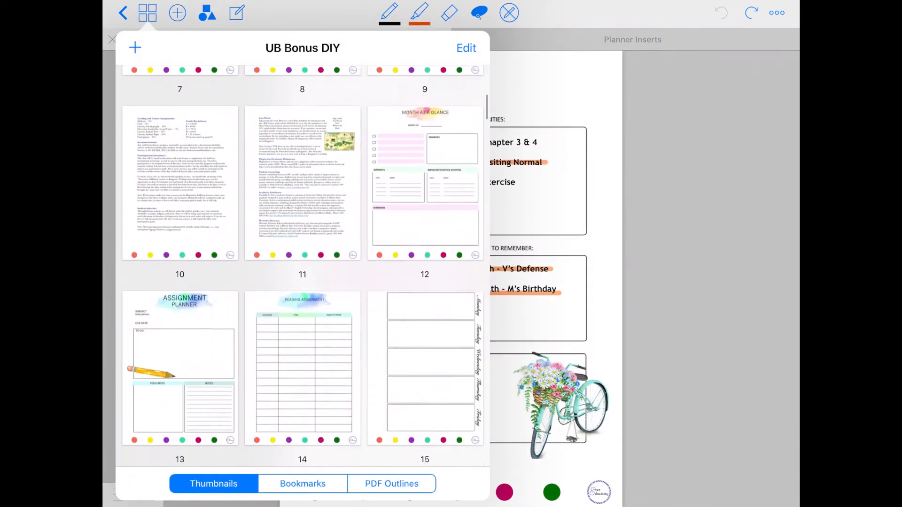
scroll("down", 3)
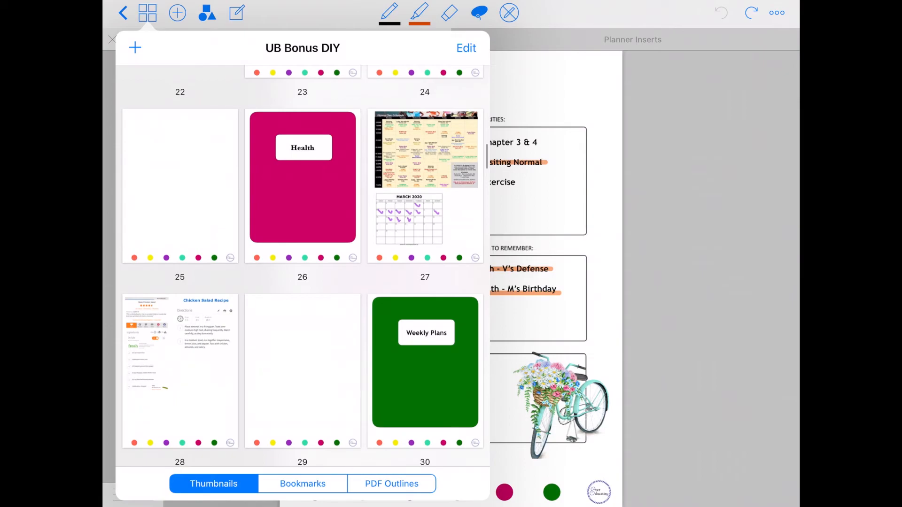
left_click(425, 363)
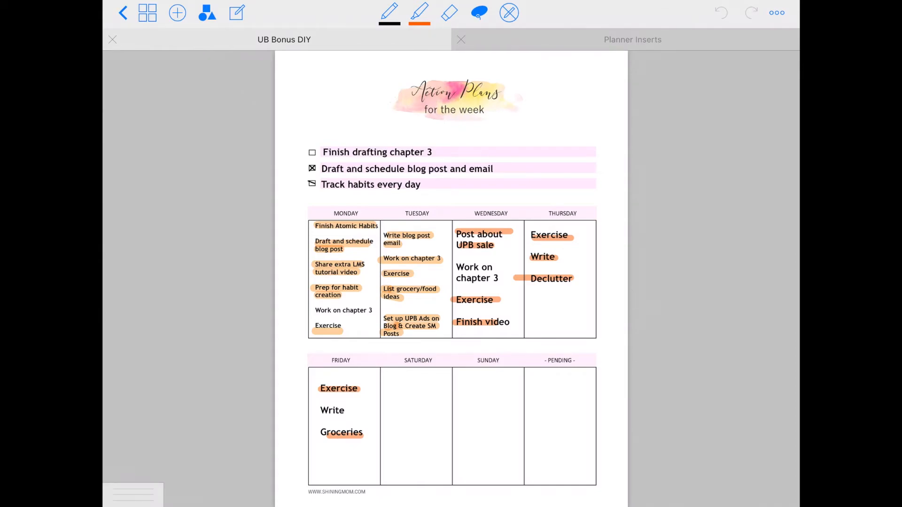
Step: Bring the Research cover (page 19) into view in the overview, then switch to Safari
left_click(148, 13)
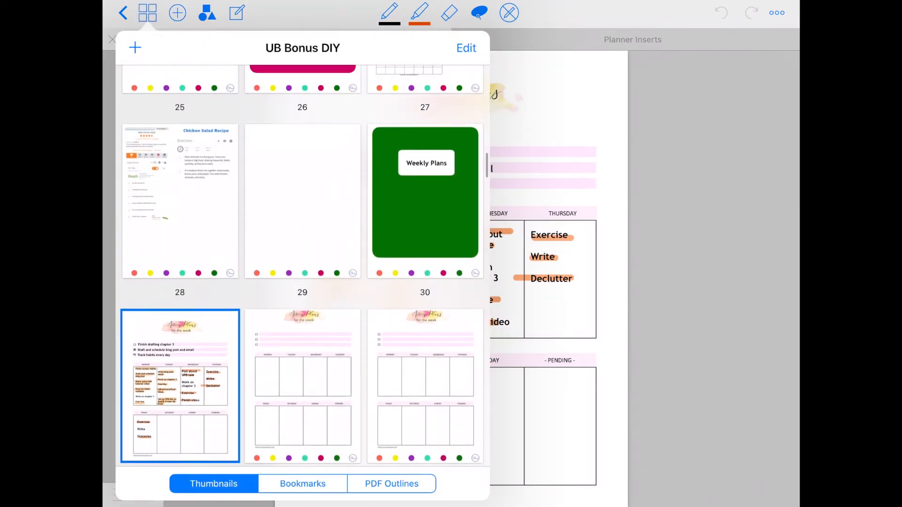
left_click(180, 386)
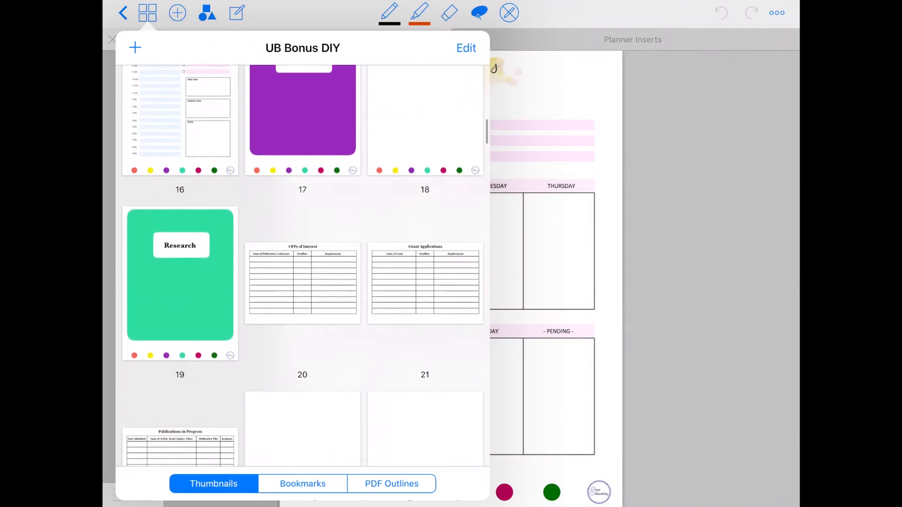
scroll("down", 3)
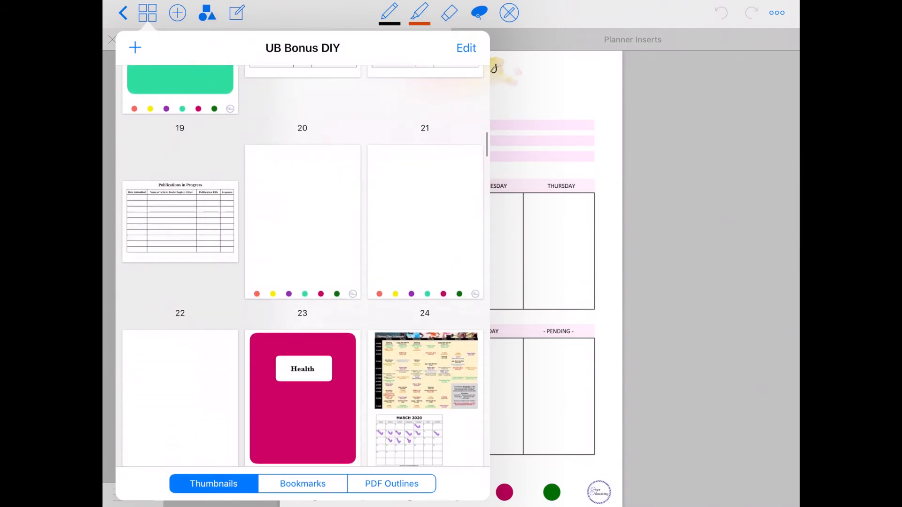
left_click(302, 221)
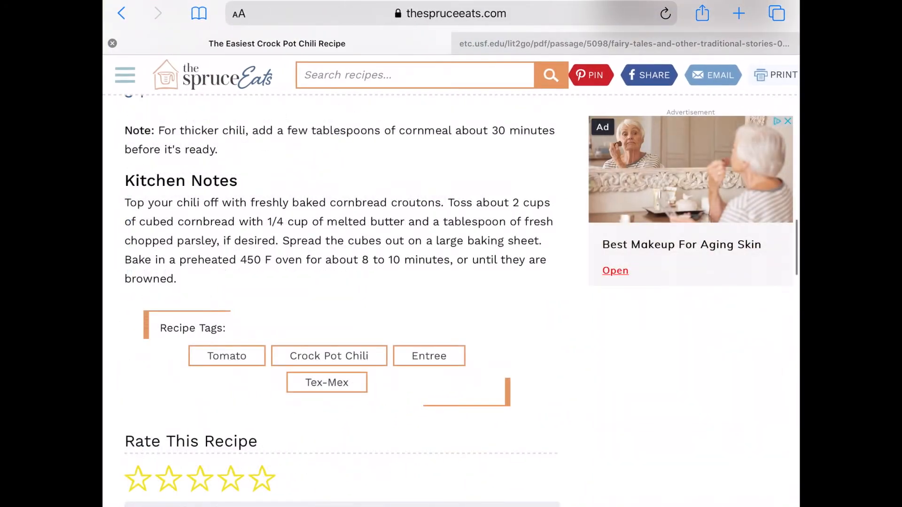
Step: Share The Purple Jar PDF from its Safari tab to GoodNotes via the More apps list
left_click(623, 43)
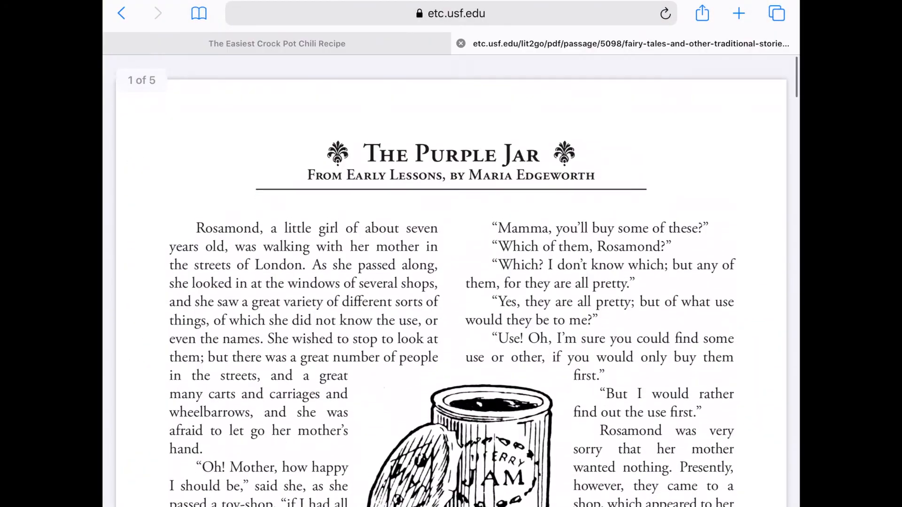
scroll("up", 3)
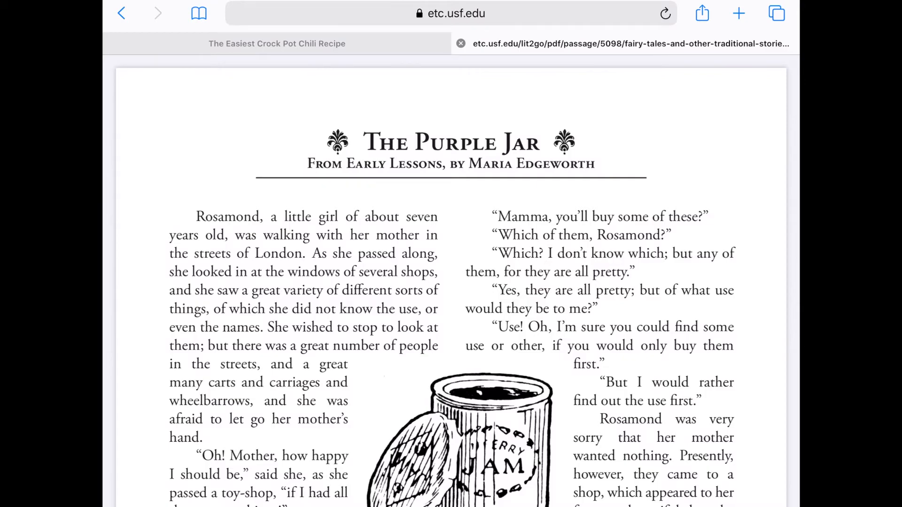
left_click(702, 13)
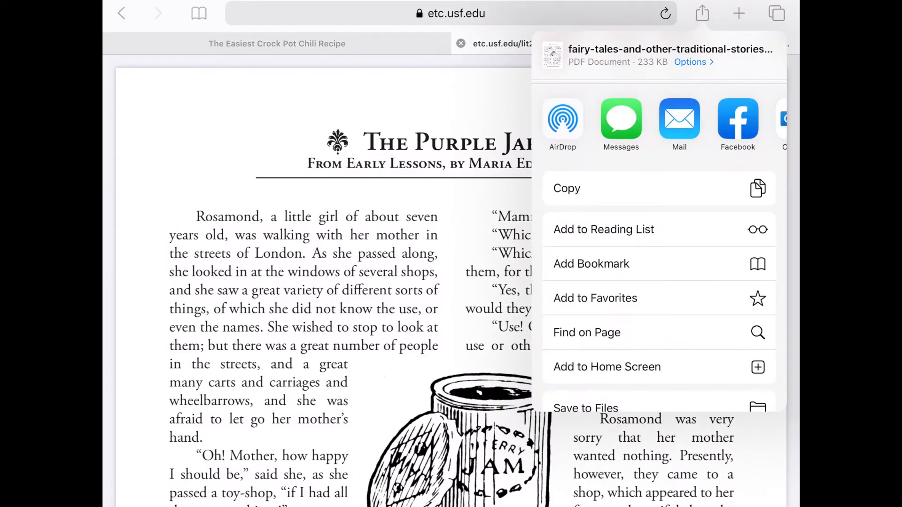
scroll("left", 3)
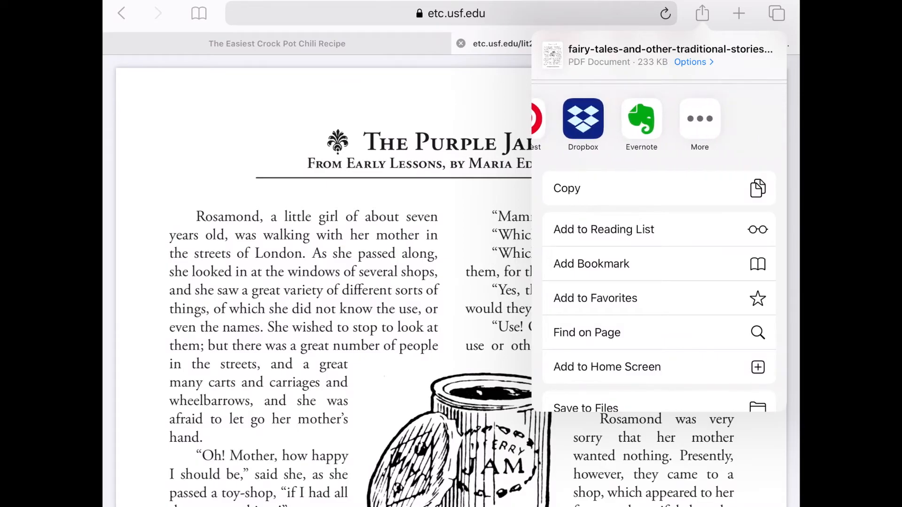
left_click(700, 122)
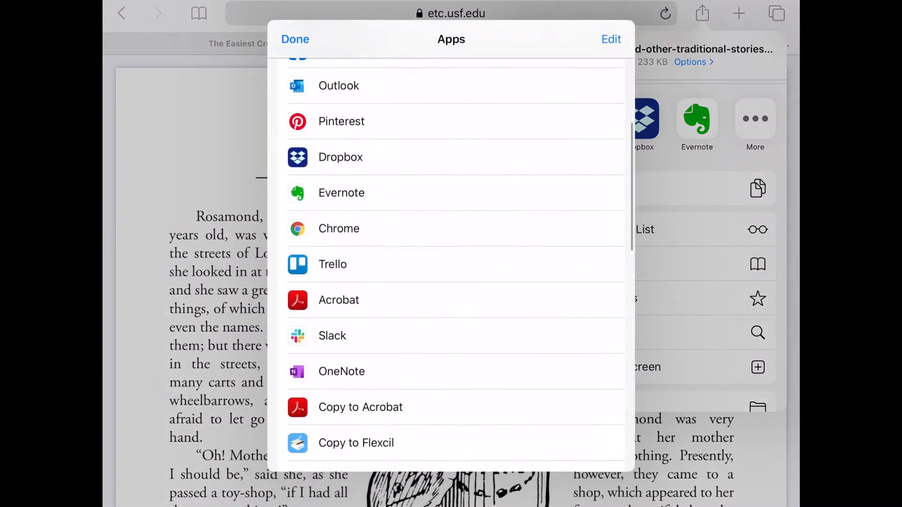
scroll("down", 3)
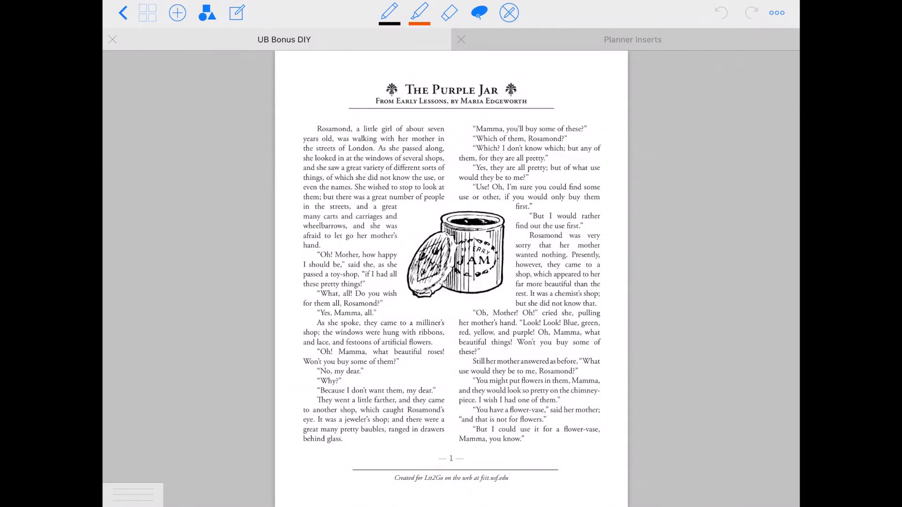
Step: Add a bookmark to the imported page 26 titled 'The Purple Jar'
left_click(148, 13)
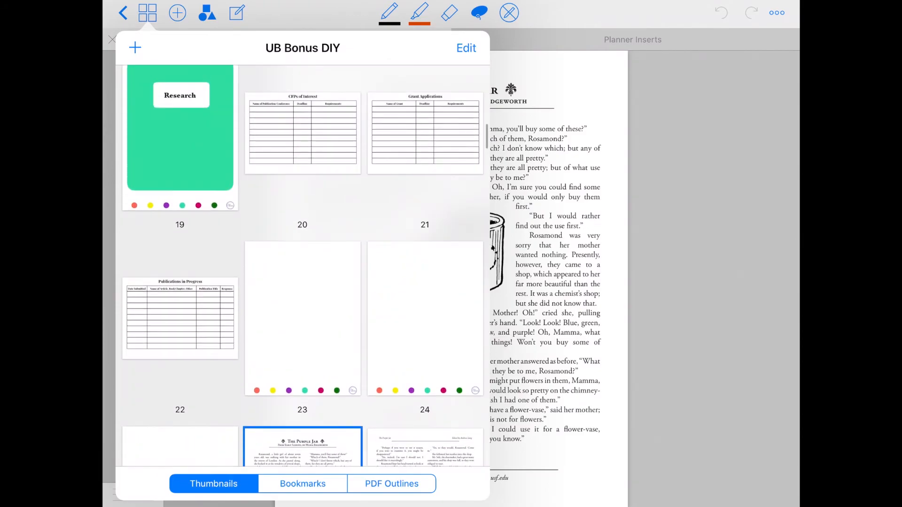
scroll("down", 3)
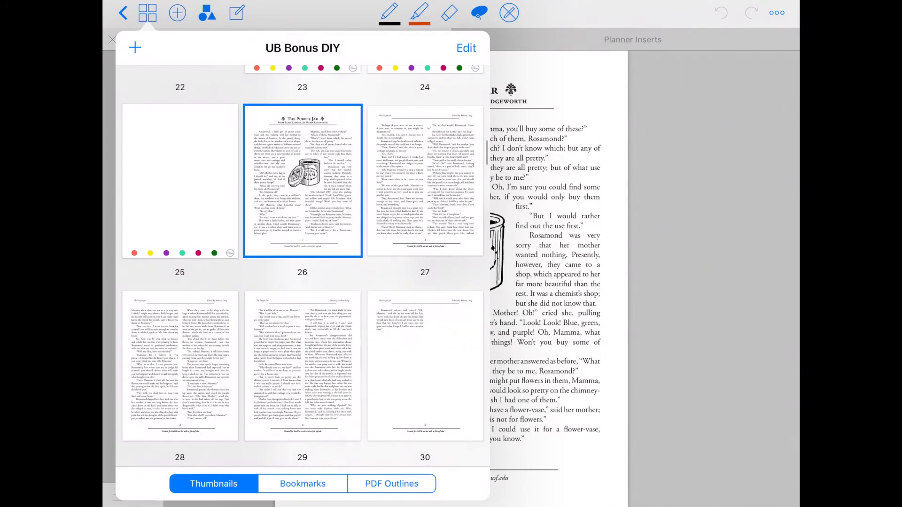
left_click(302, 181)
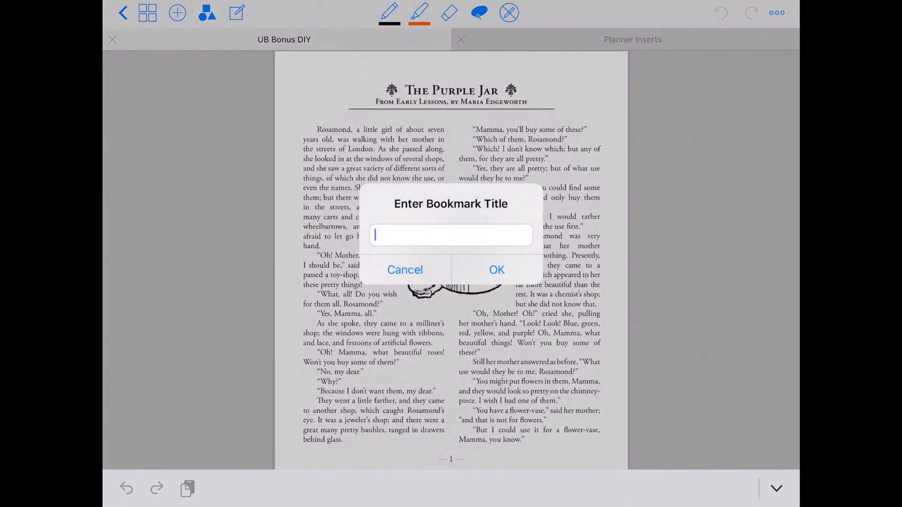
type("The Purple")
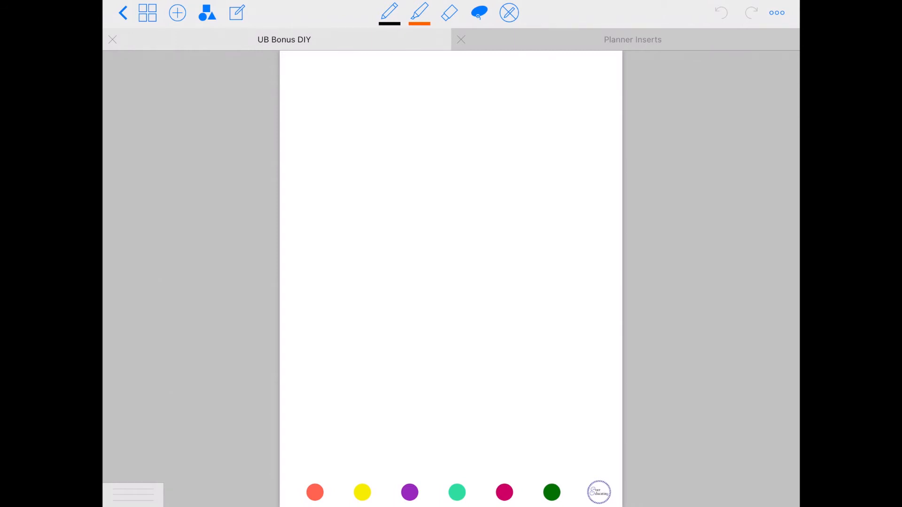
Step: From the Blog/YouTube cover, jump to The Purple Jar via the Bookmarks list
left_click(315, 492)
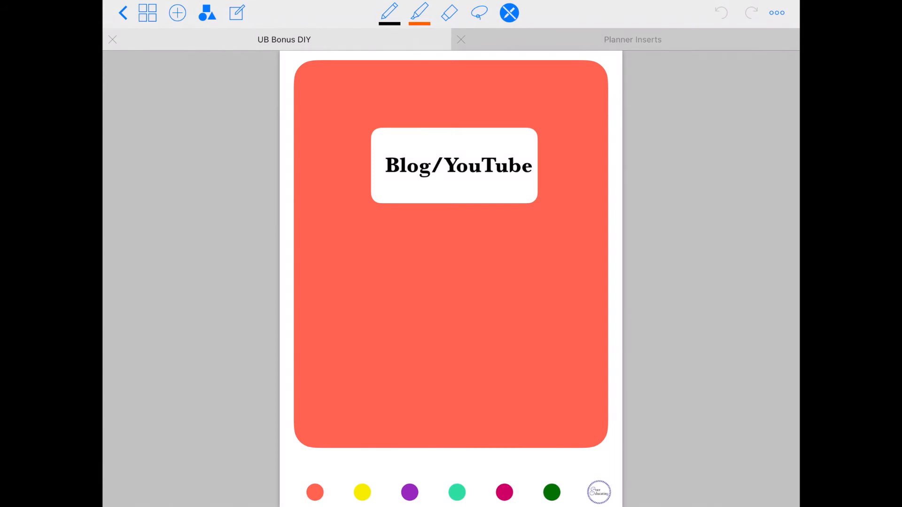
left_click(147, 12)
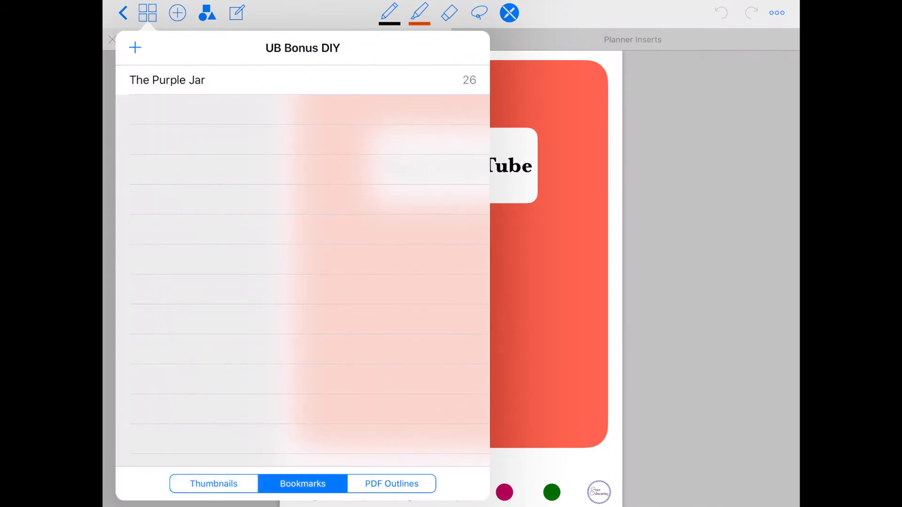
left_click(167, 80)
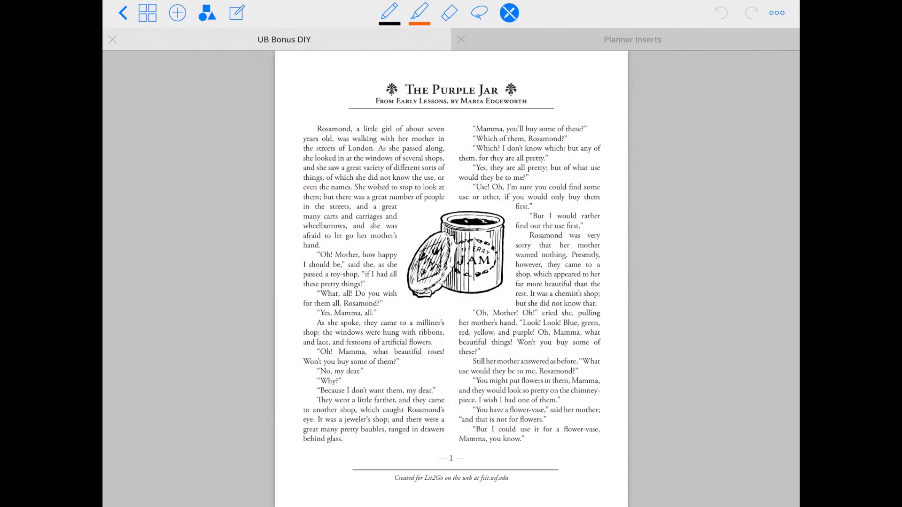
Step: Switch the panel from Bookmarks to Thumbnails and go to page 1 with the balance quote
left_click(147, 12)
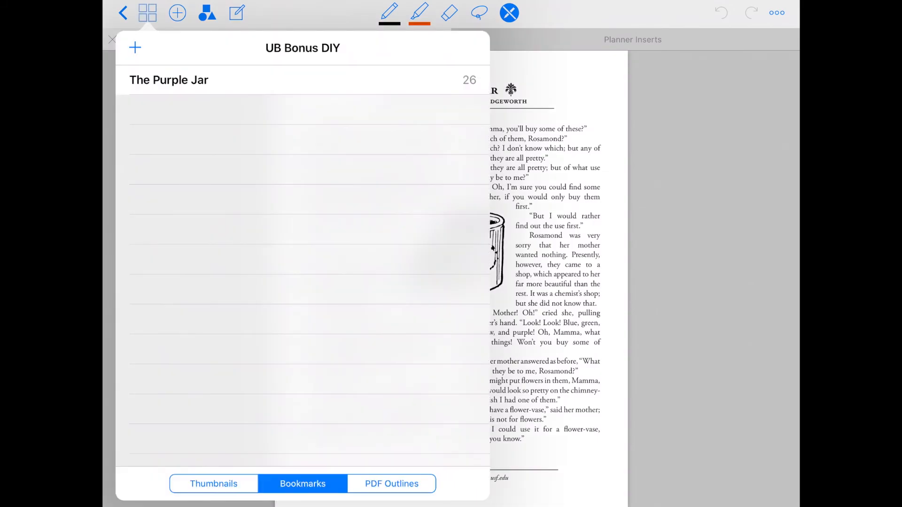
left_click(213, 484)
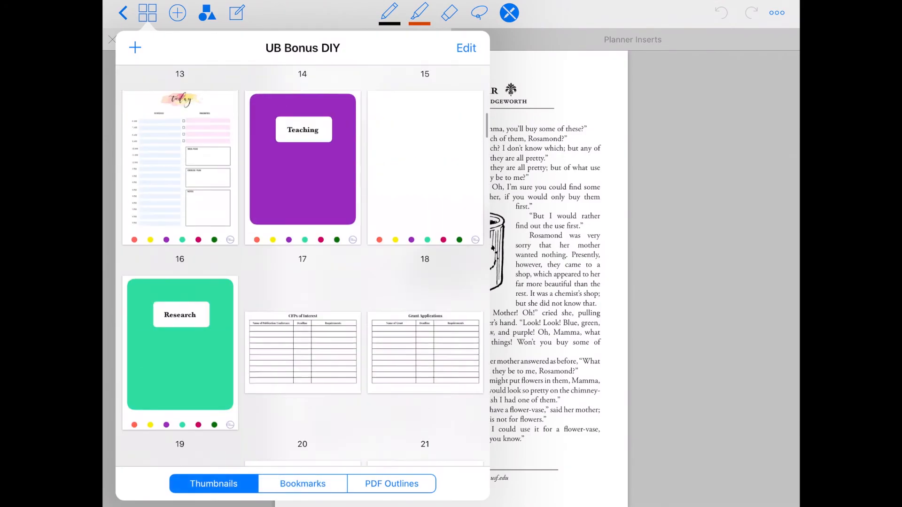
left_click(425, 168)
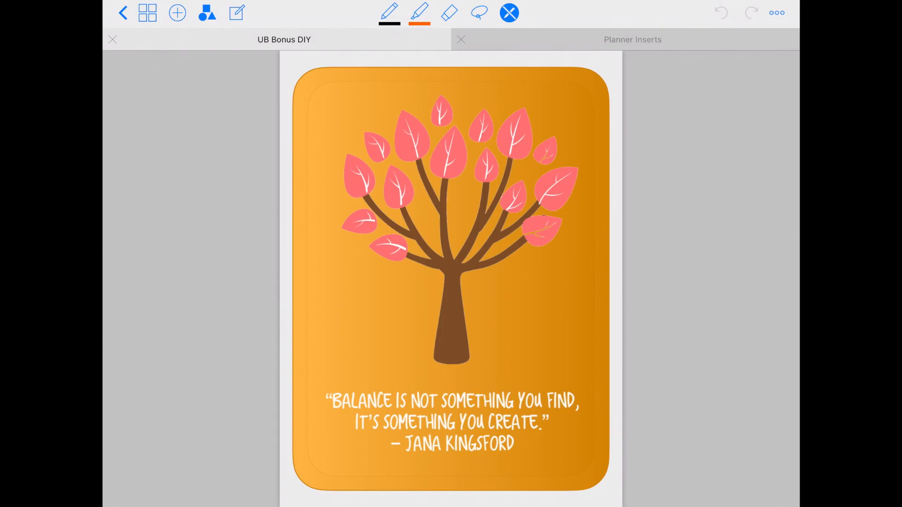
Step: Go to a blank coloured-dot journal page from the page overview
left_click(148, 13)
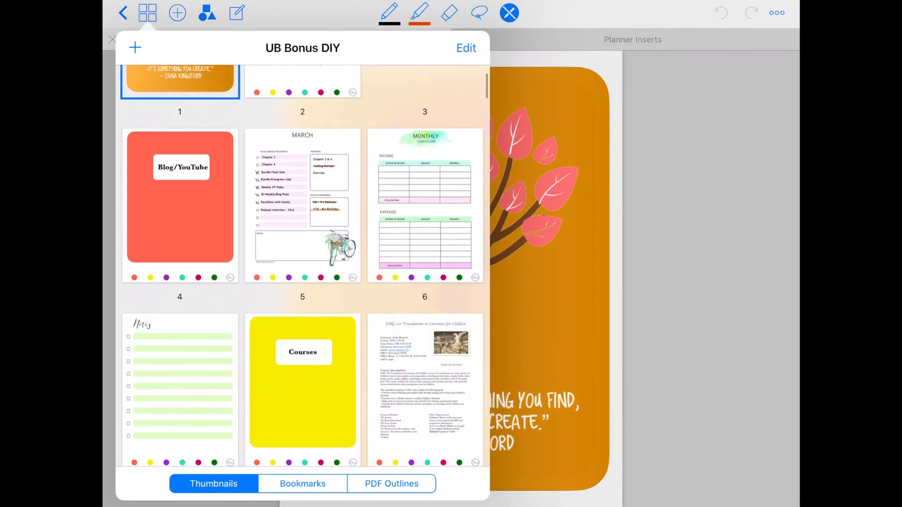
scroll("down", 3)
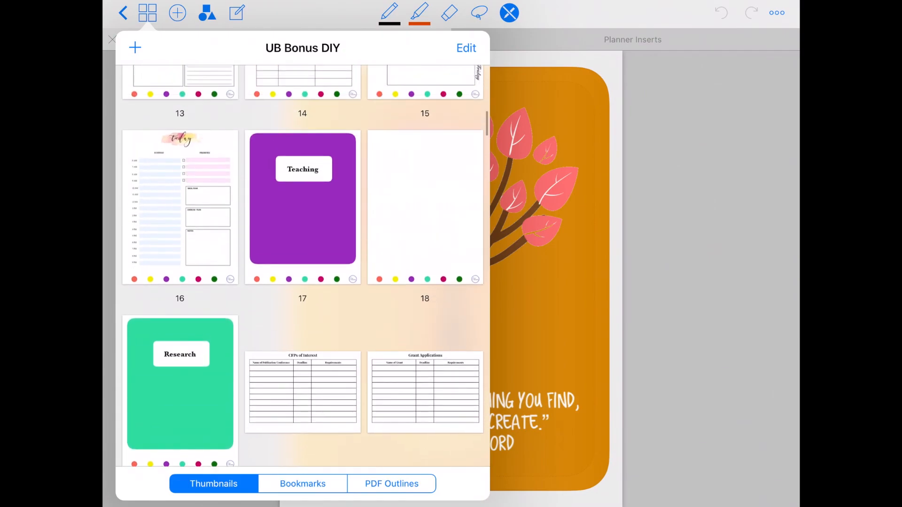
left_click(424, 207)
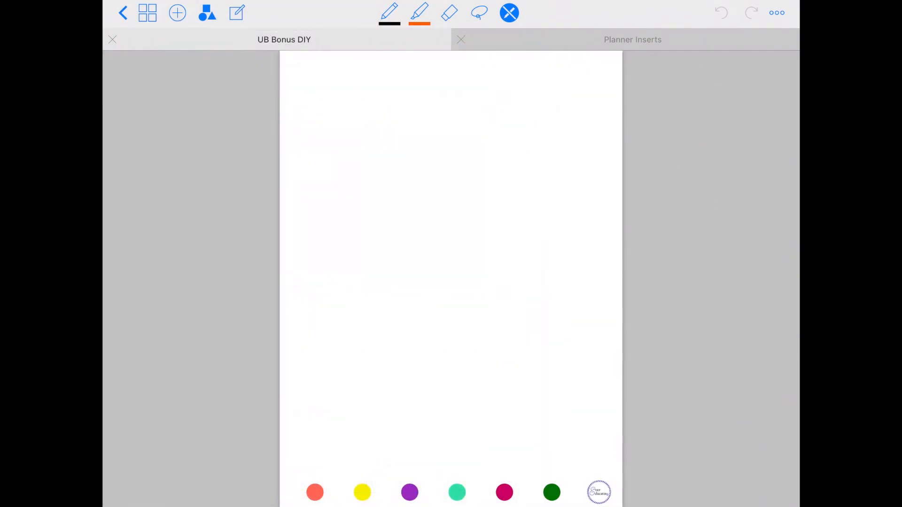